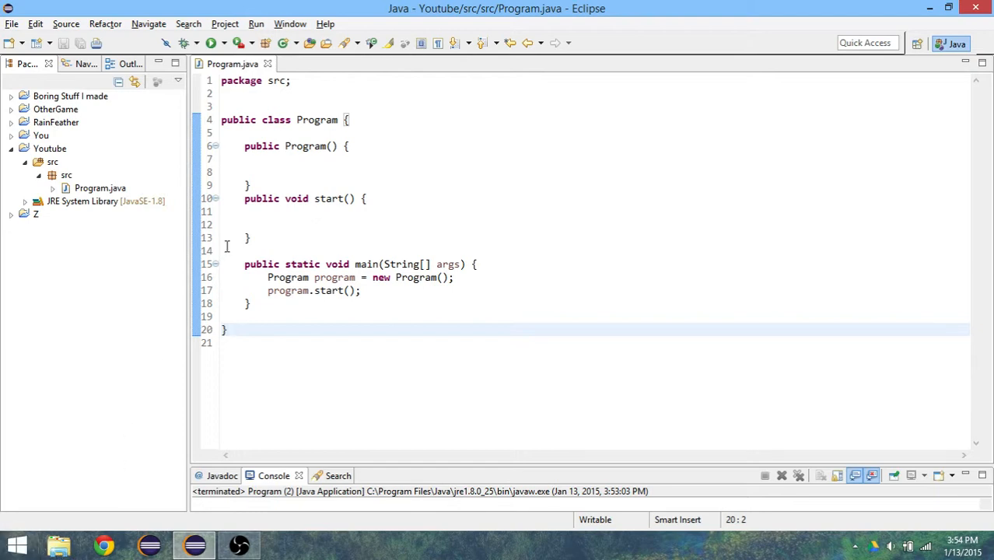
Declare a Properties field named prop above the constructor.
left_click(241, 251)
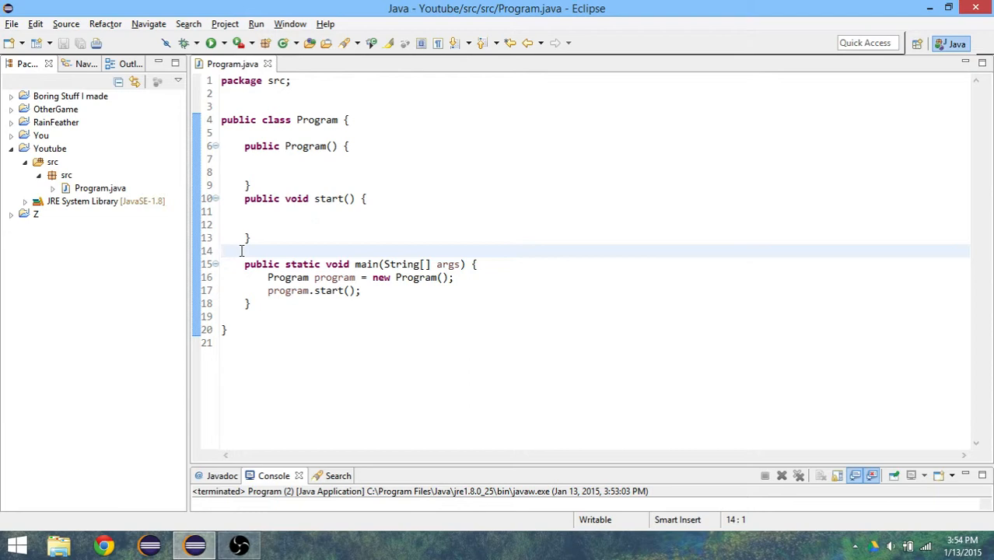
left_click(221, 250)
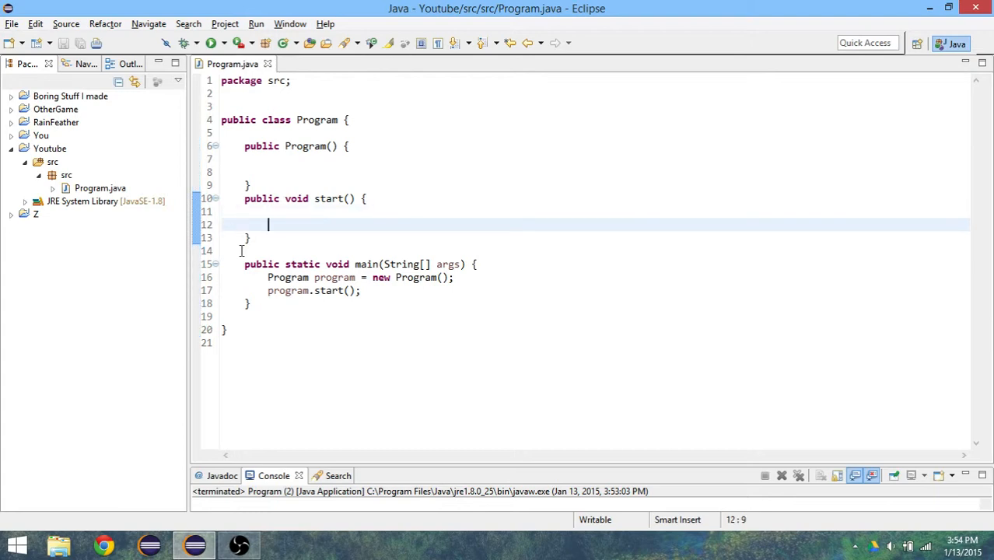
left_click(263, 145)
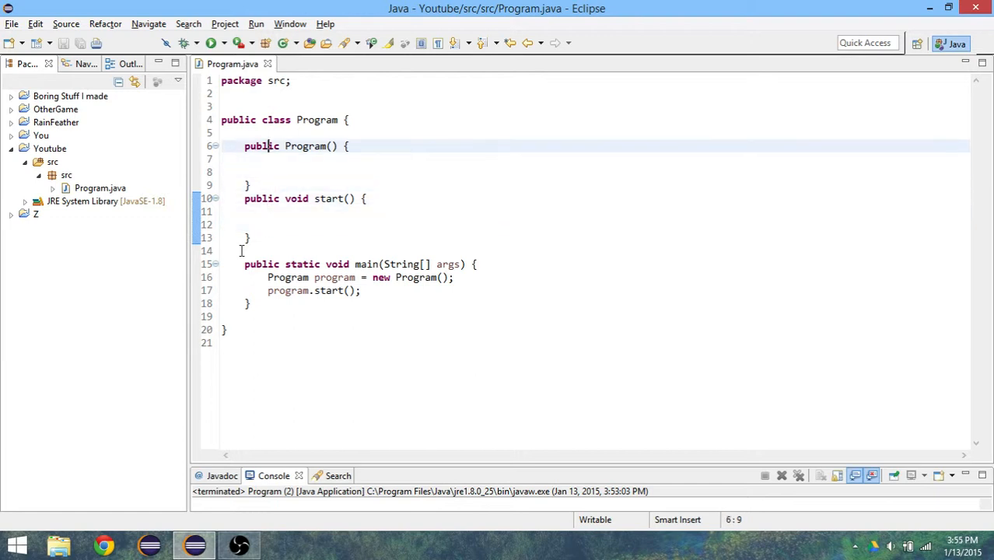
key("Return")
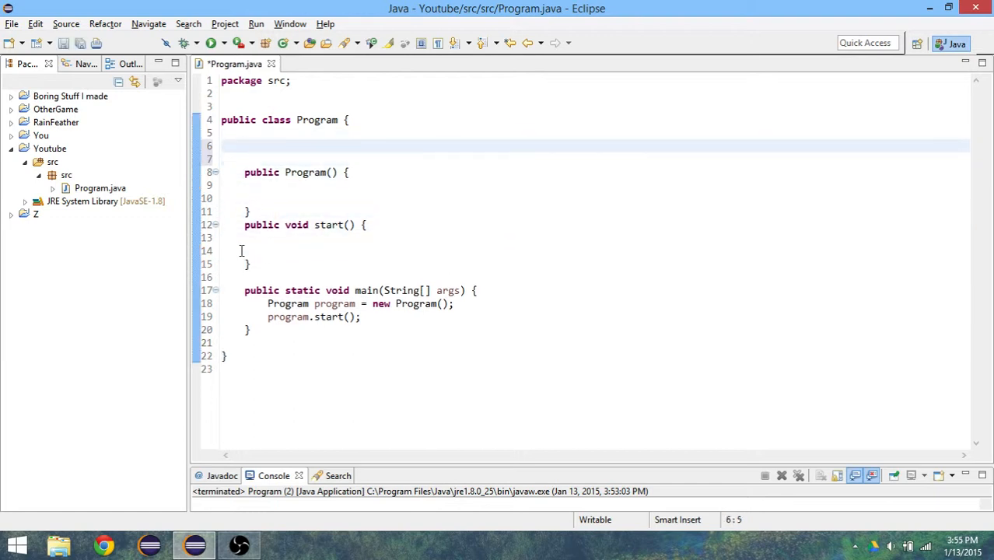
type("P")
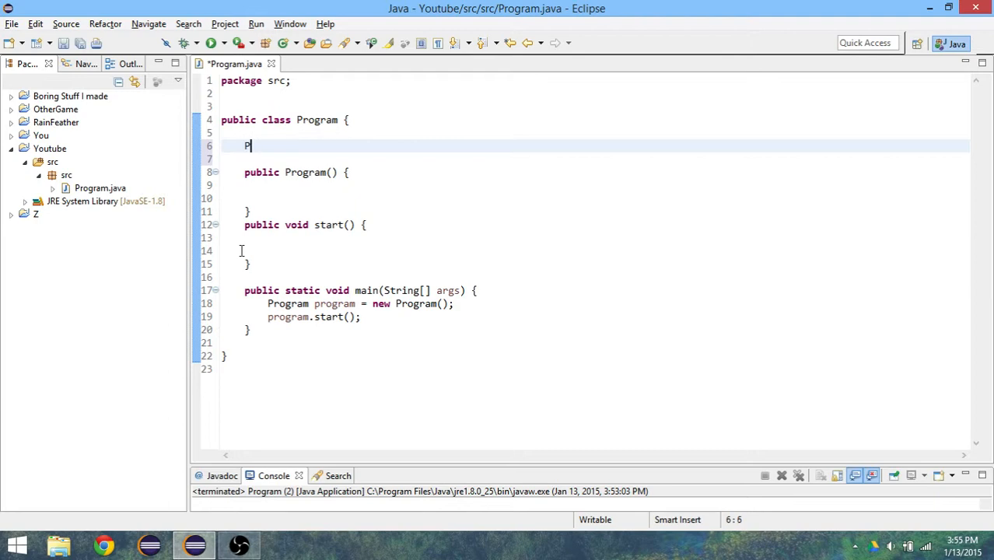
type("rope")
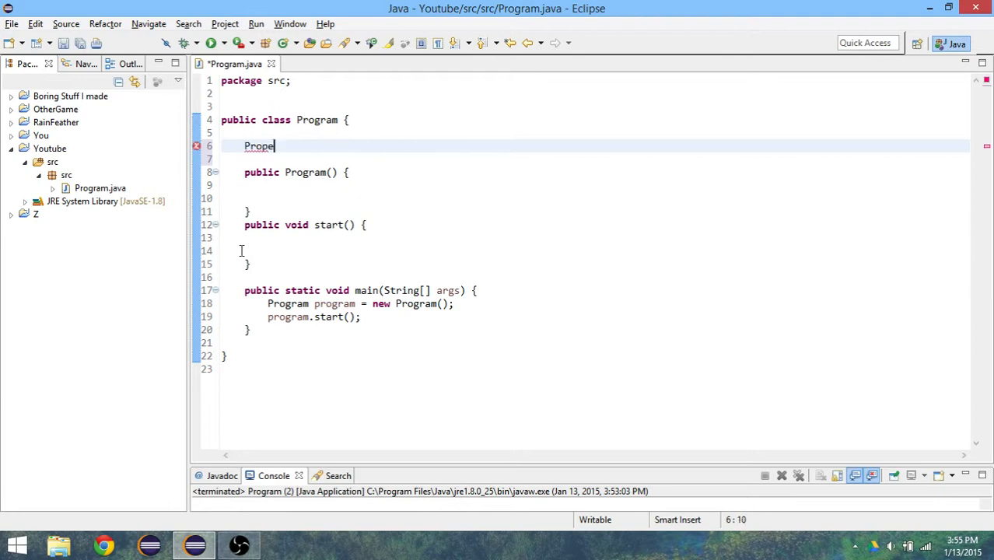
type("rties")
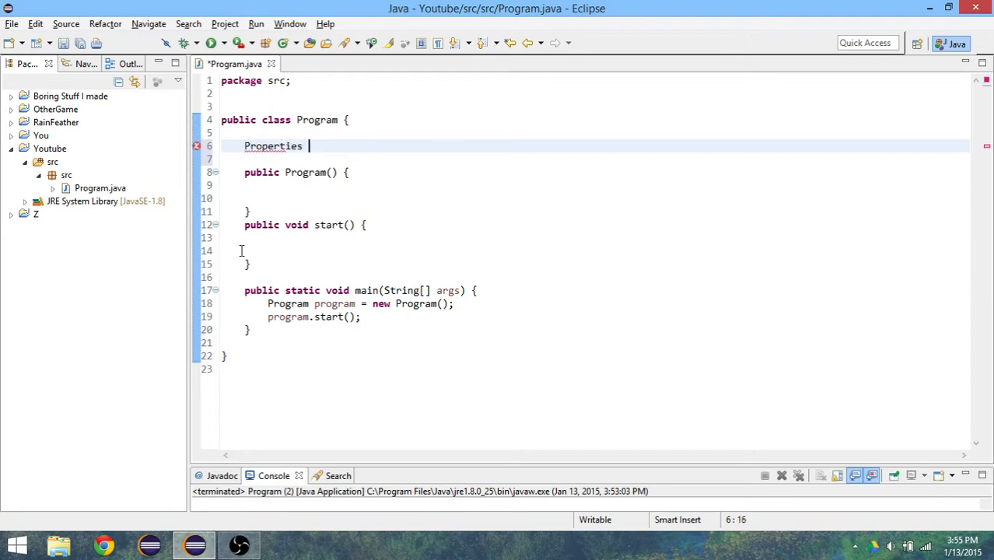
type("prop")
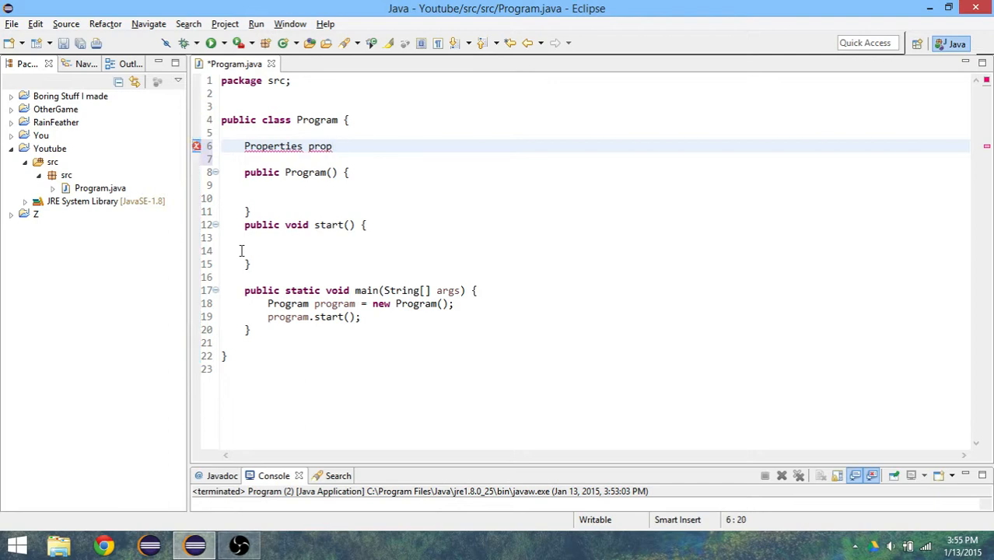
Declare a FileWriter field named write.
type("= ne")
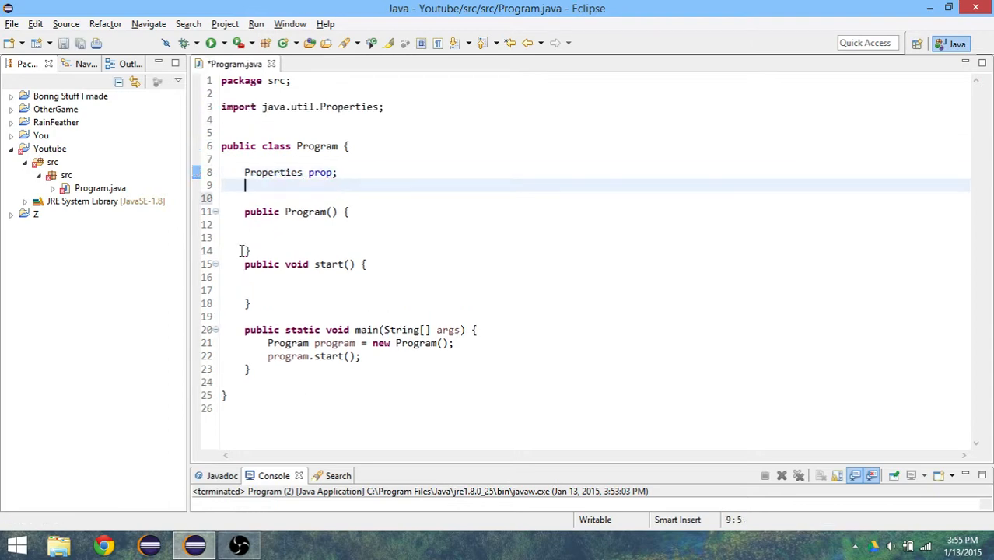
type("Fil")
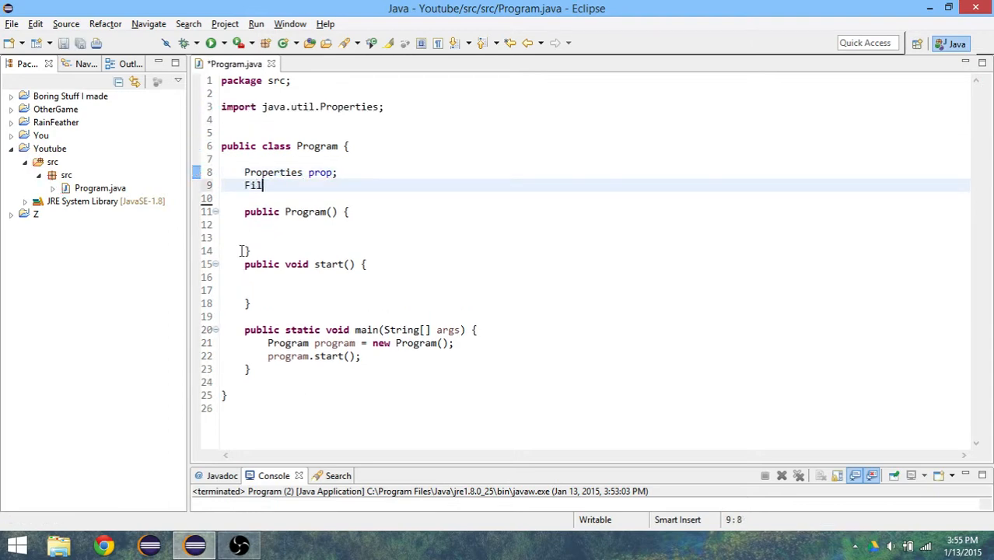
type("eWriter wr")
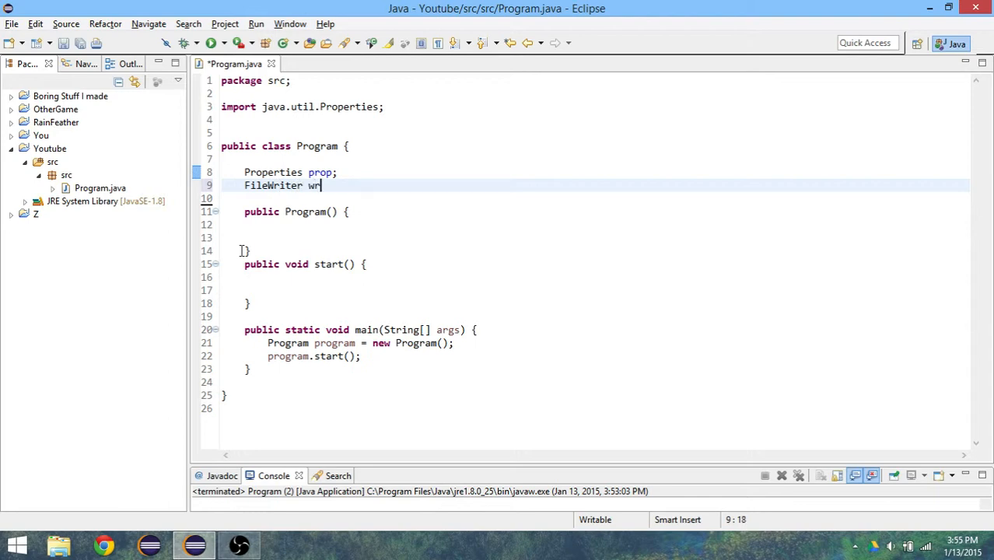
type("ite;")
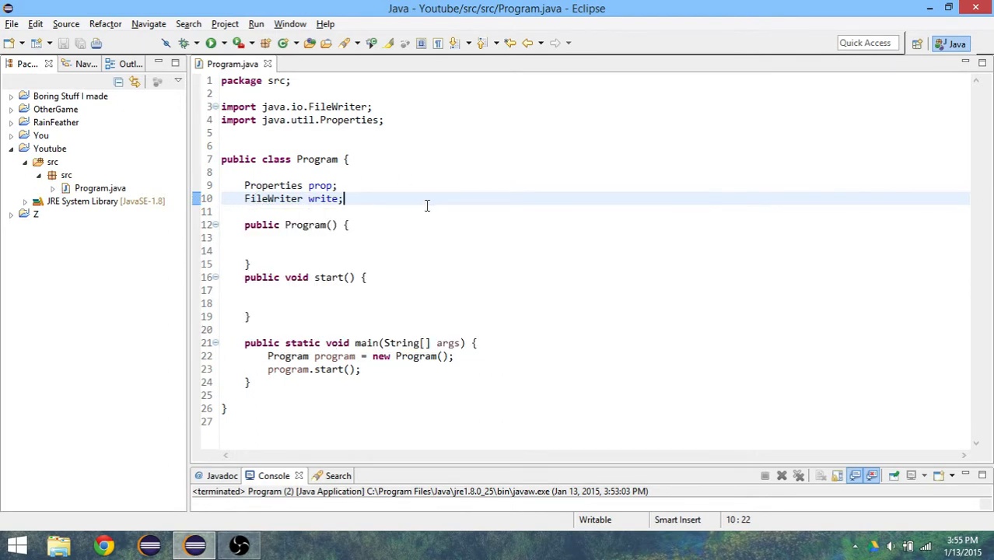
Initialize prop with new Properties() in the constructor.
left_click(325, 238)
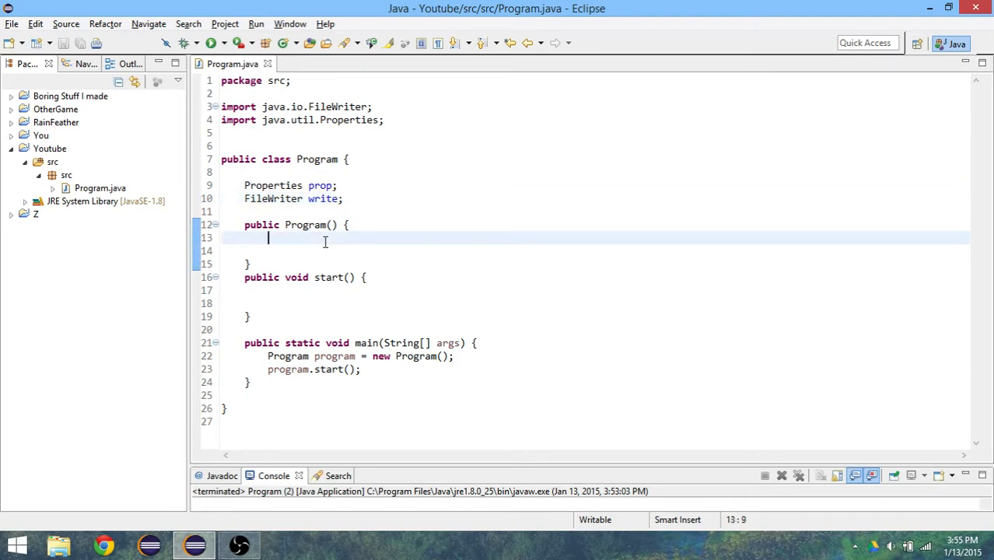
type("prop =")
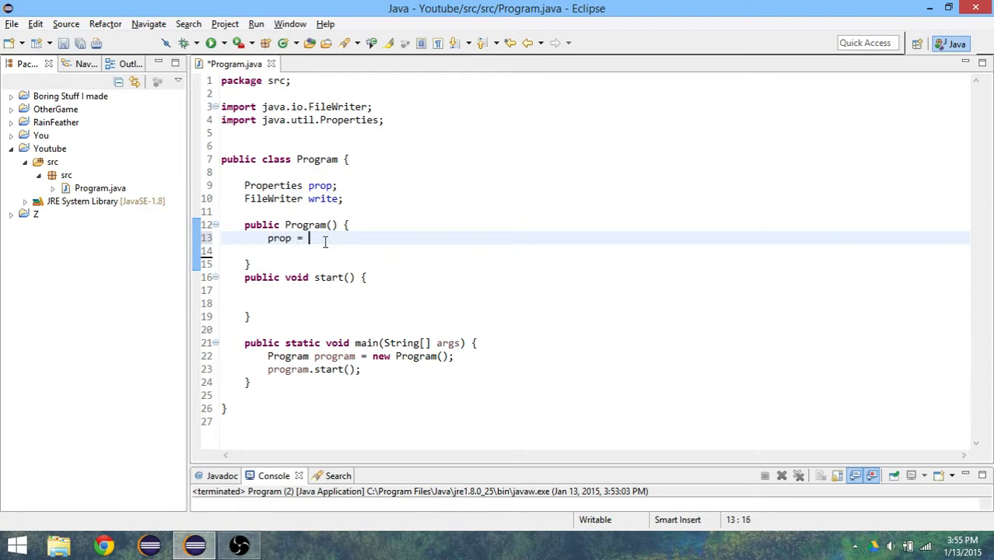
type("new Prop")
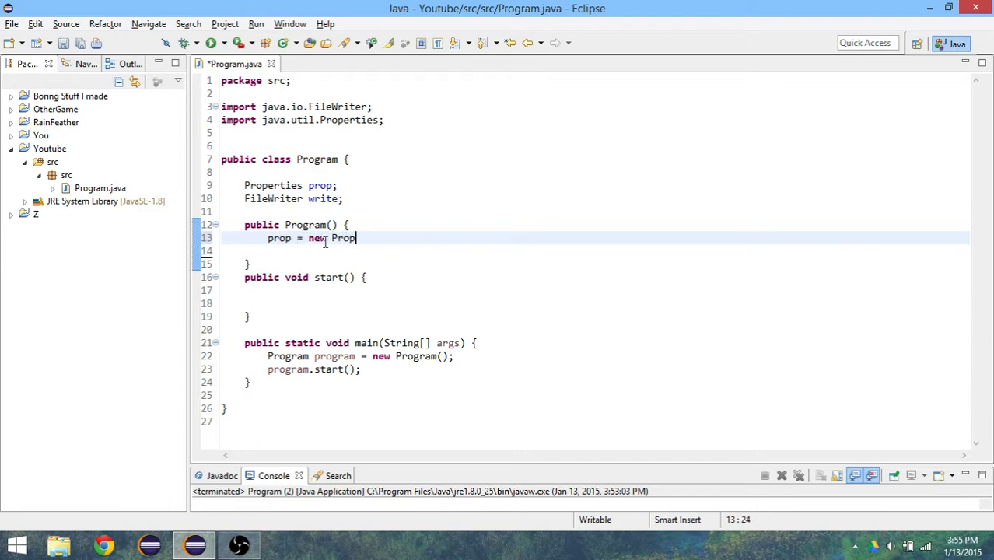
type("erties();")
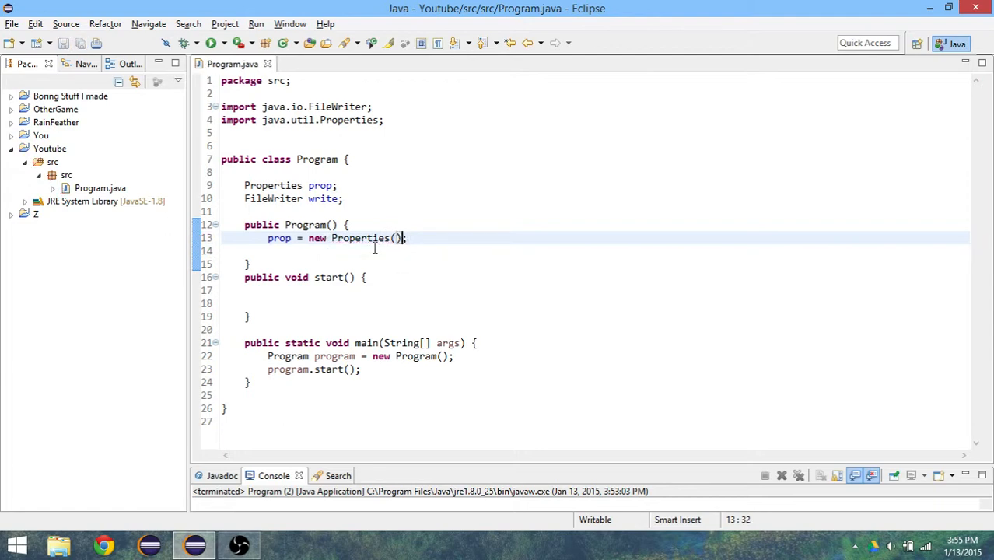
Initialize write as new FileWriter("properties.txt").
type("write")
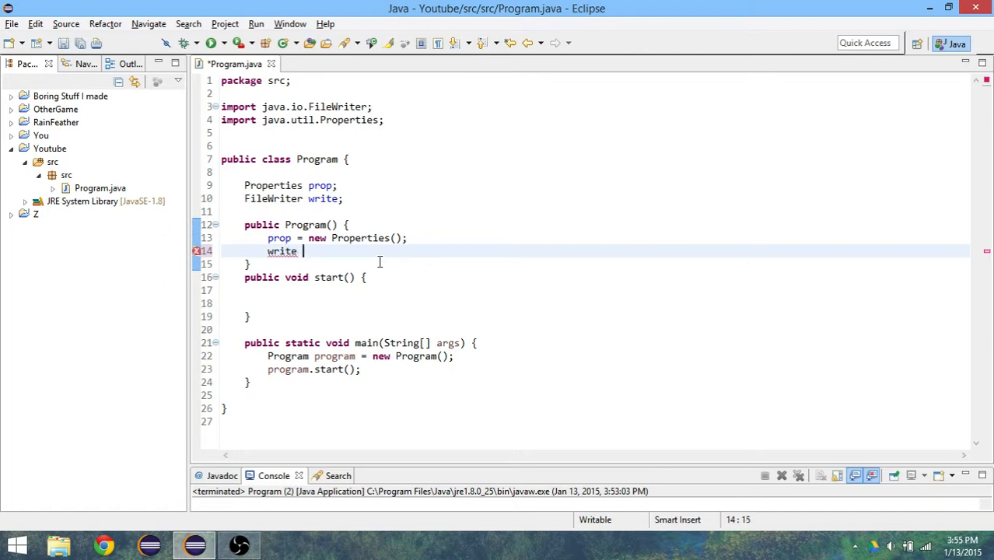
type("= new File")
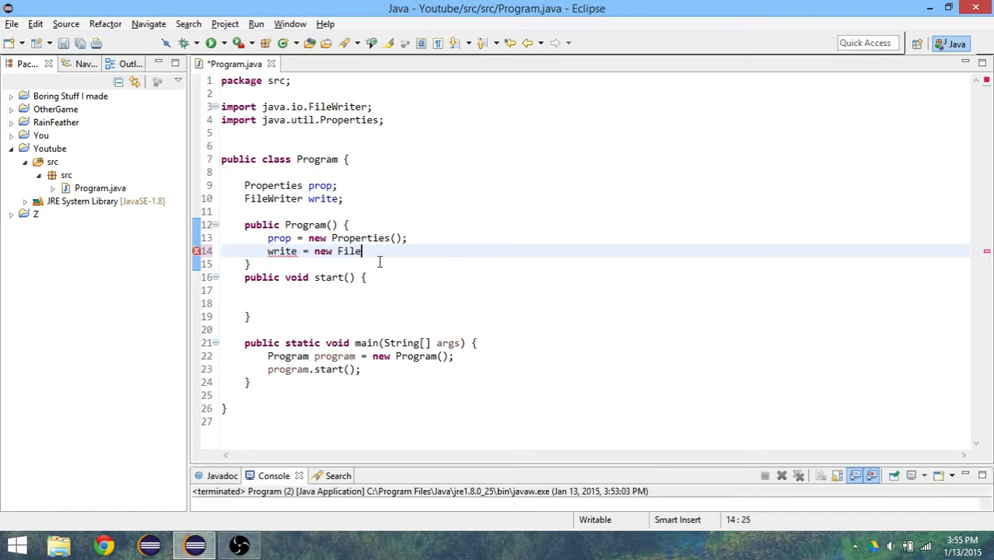
type("Writer();")
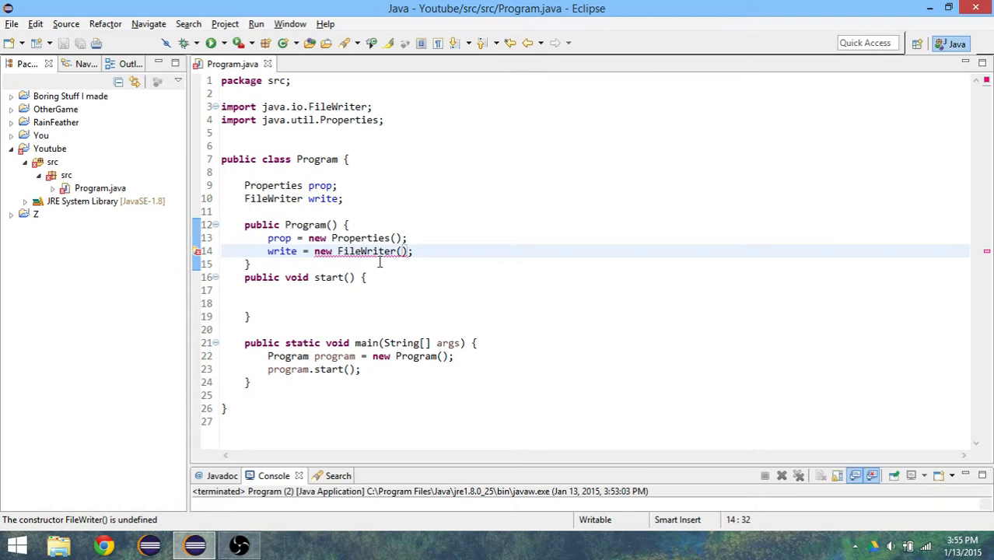
type("\"")
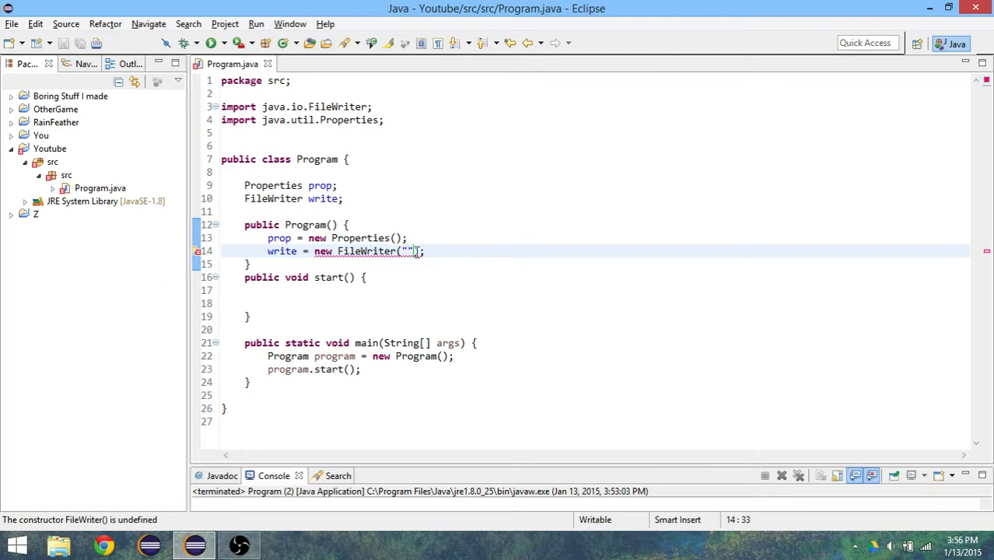
mouse_move(488, 301)
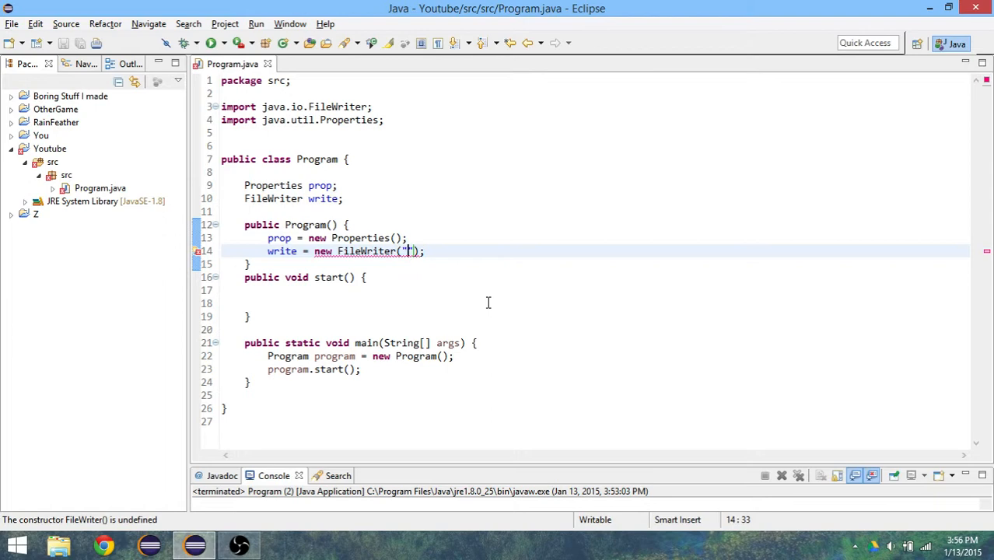
type("properties.")
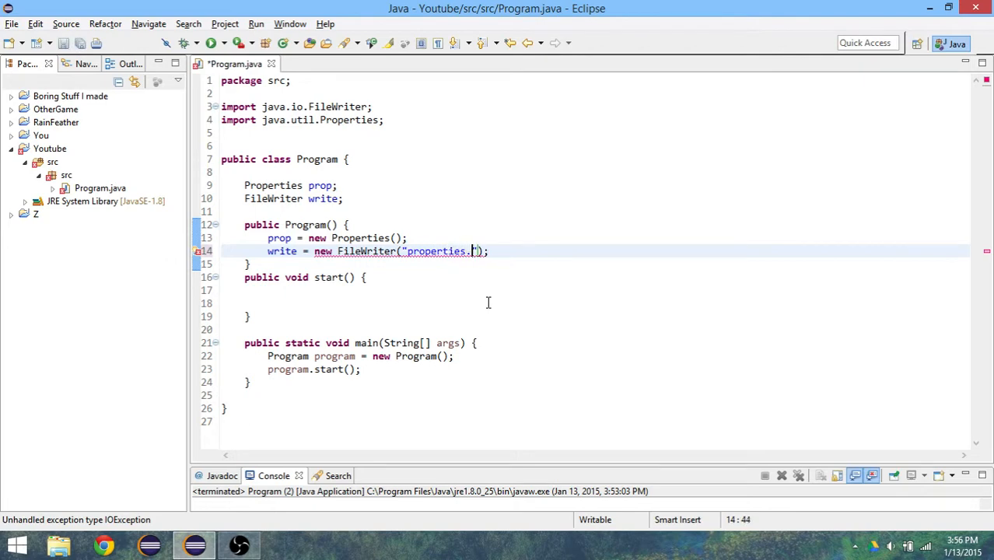
type("txt")
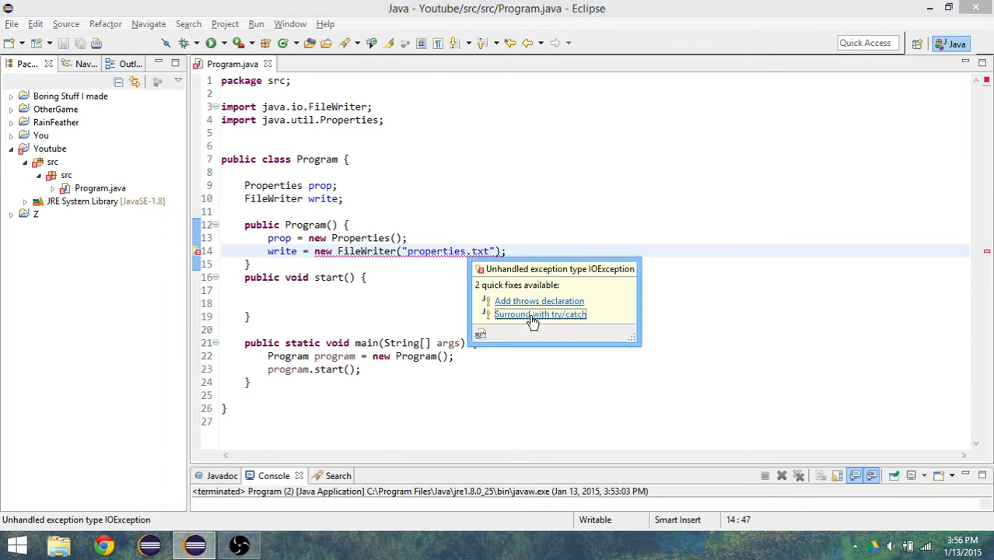
Surround the FileWriter creation with a try/catch for IOException.
left_click(540, 314)
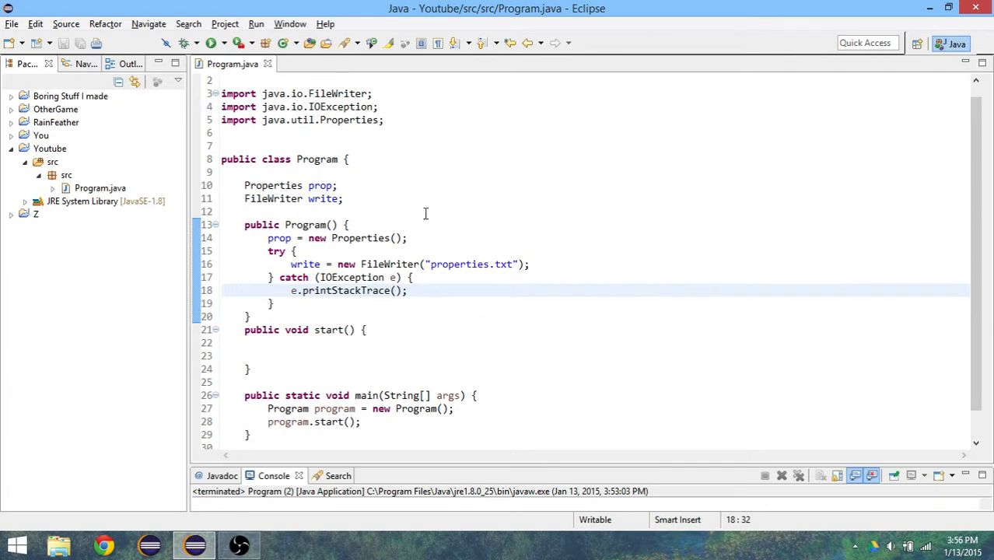
left_click(268, 343)
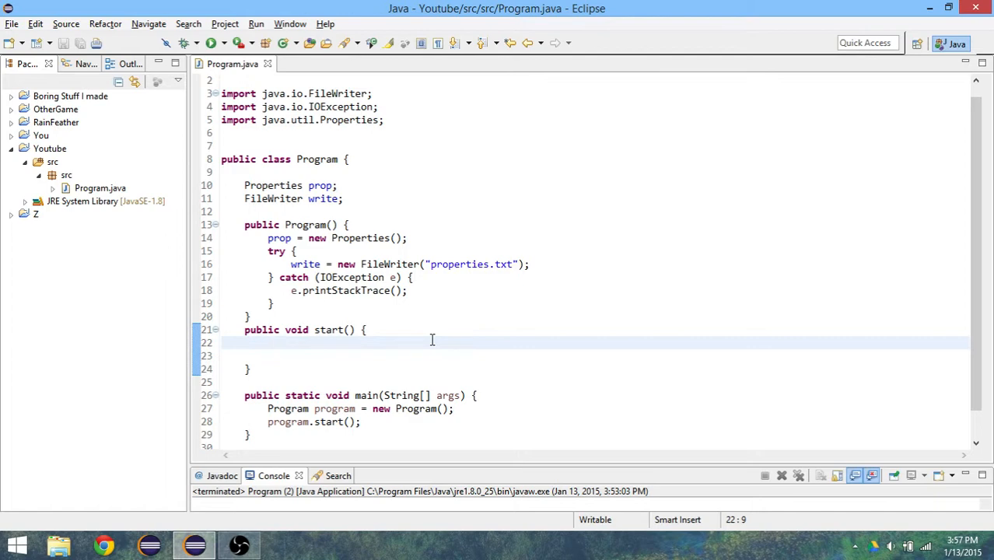
Start a prop. call in start() and add String name = "Squiggly Muffin Man".
type("prop")
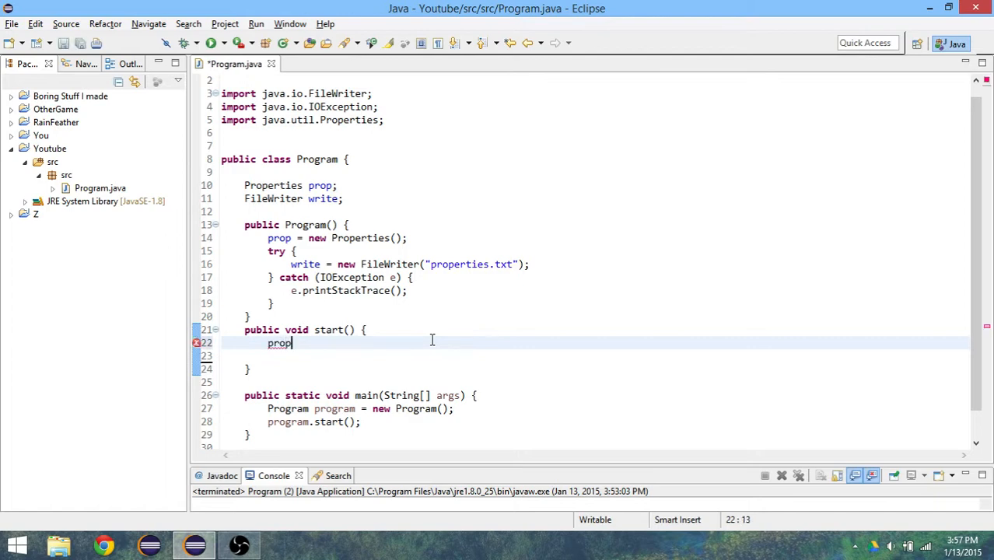
type(".setProperty(key, value")
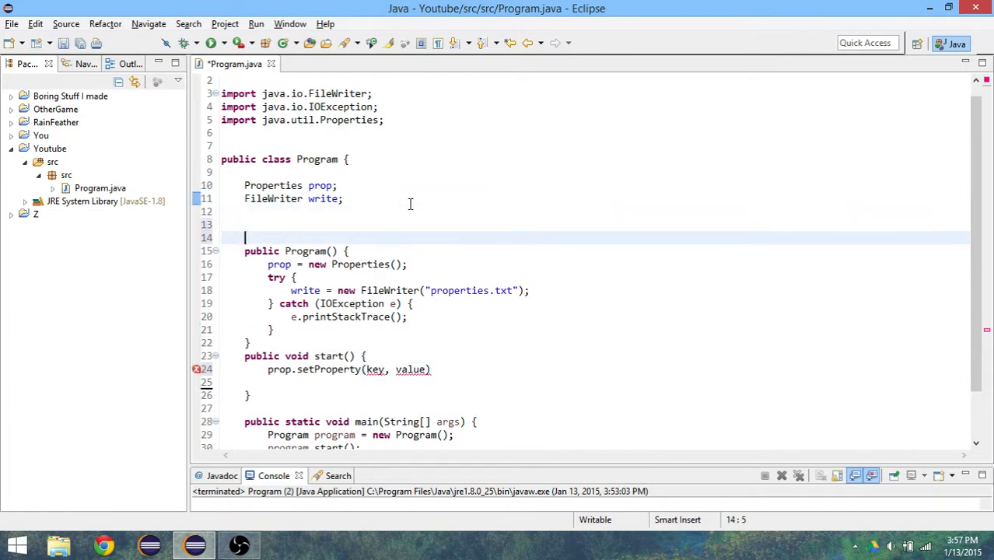
type("String name")
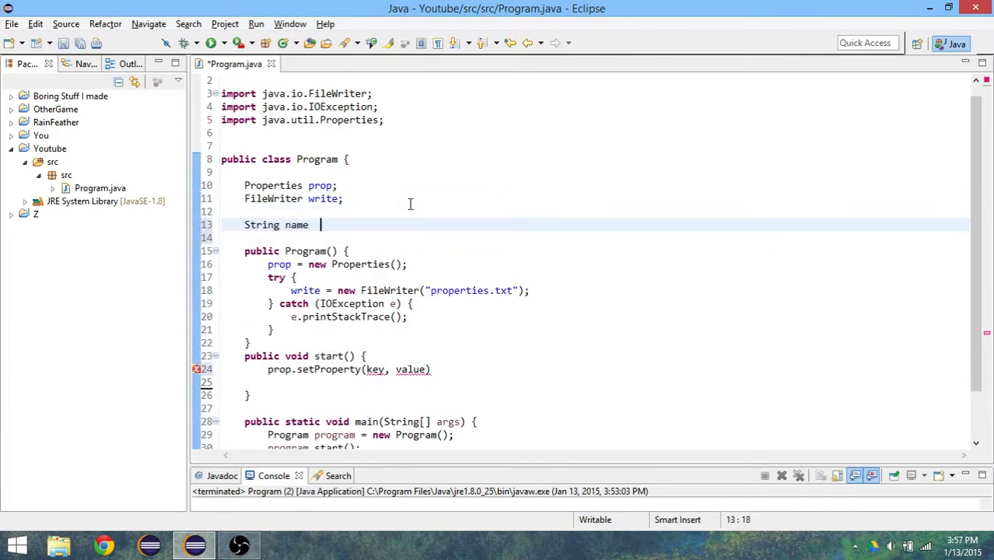
type("=")
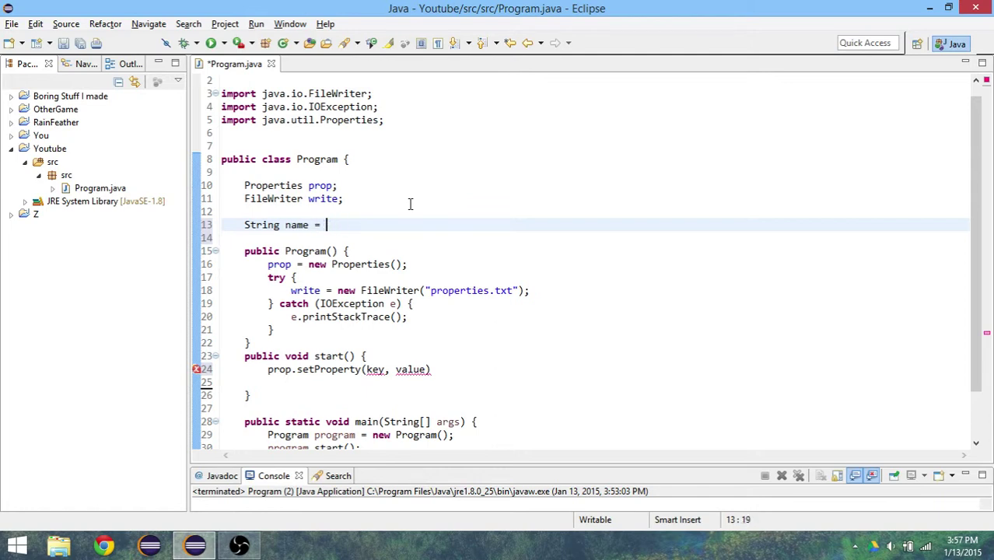
type("\"Squiggly \"")
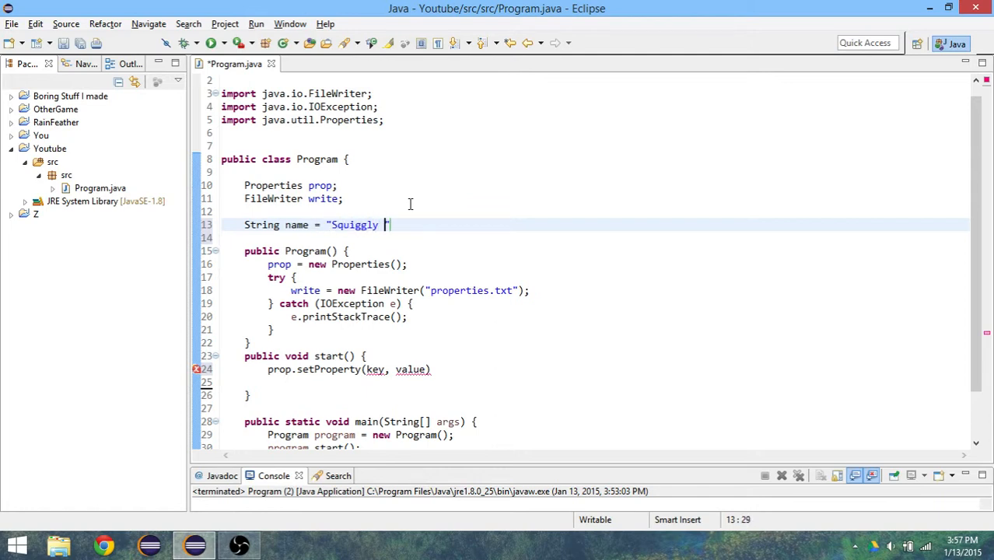
type("Muffin m")
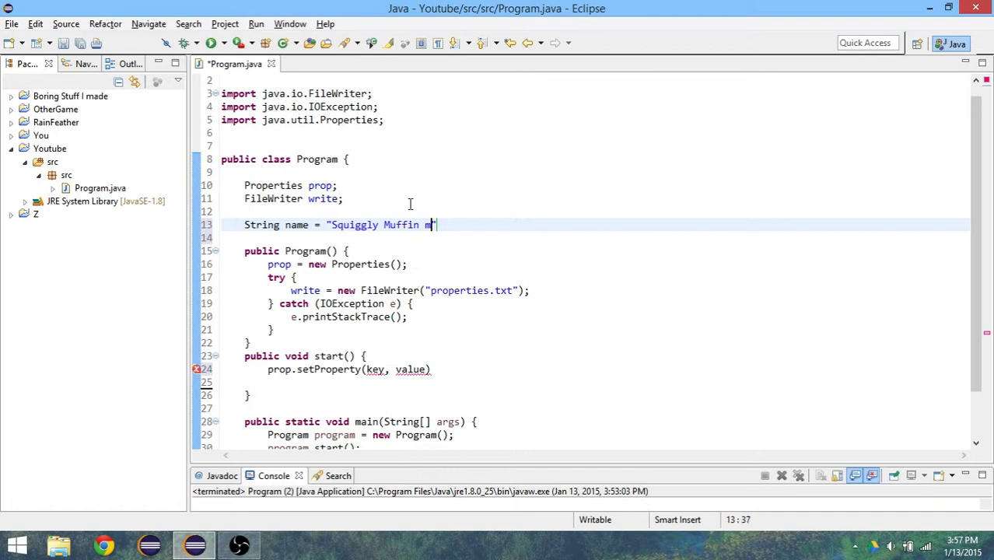
type("Man\";")
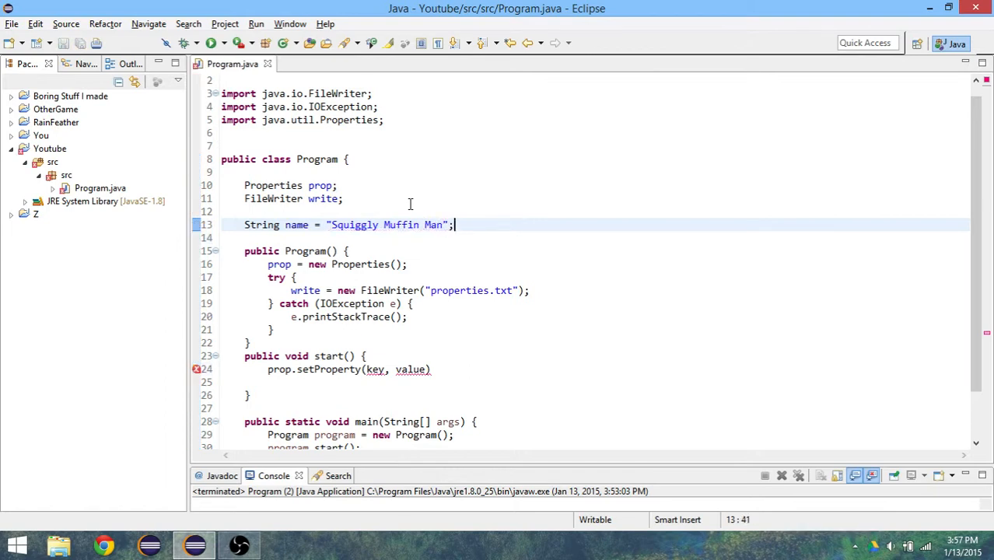
mouse_move(355, 345)
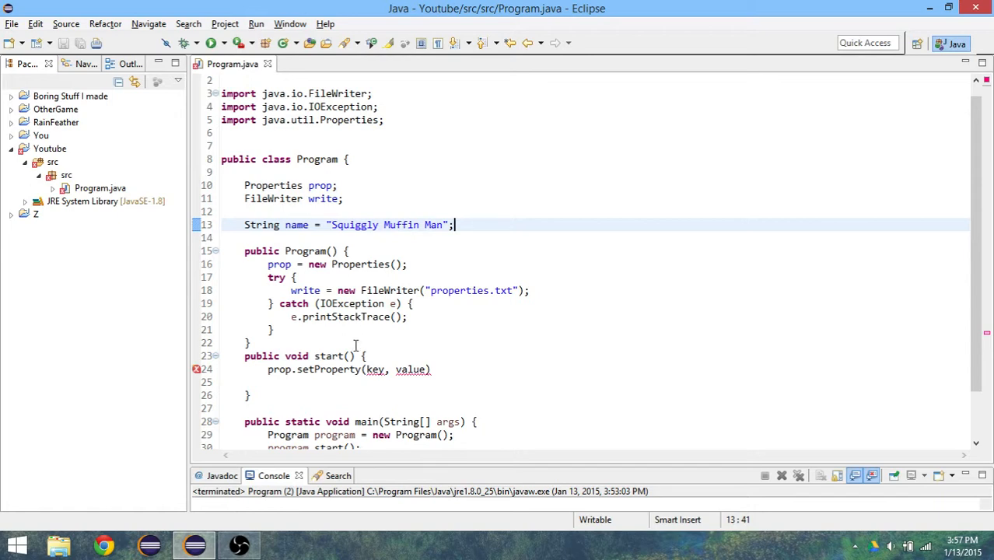
Complete the call as prop.setProperty("Name", name).
left_click(376, 368)
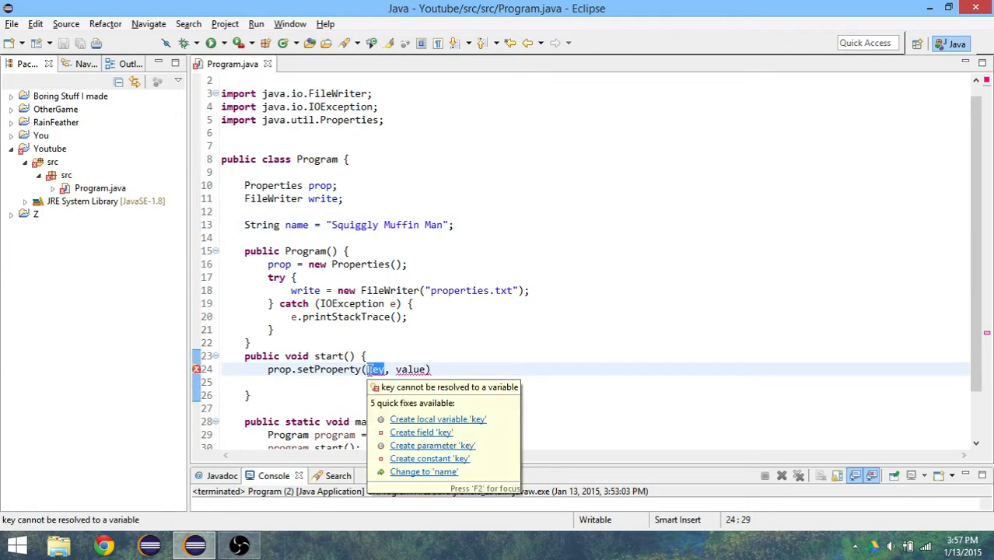
left_click(423, 472)
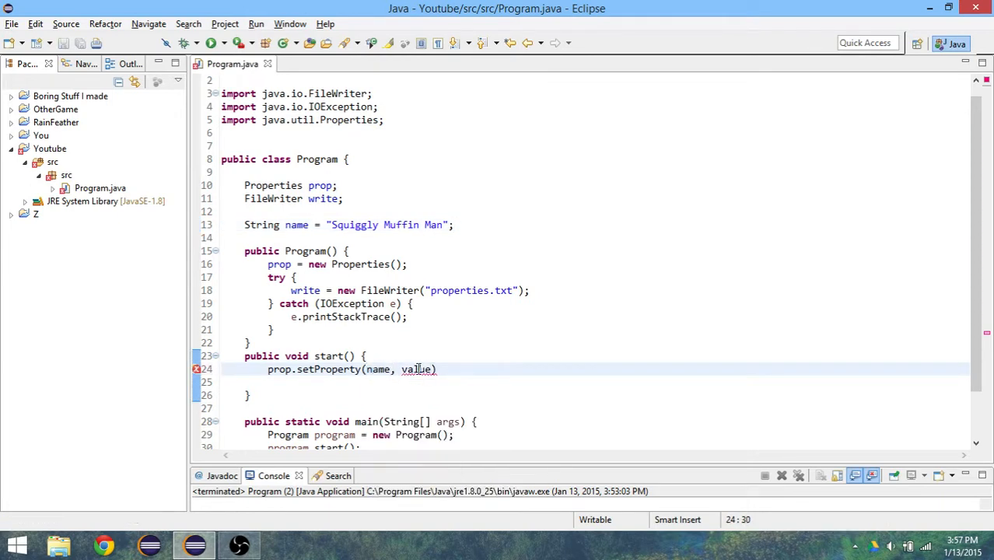
double_click(416, 368)
type("\"")
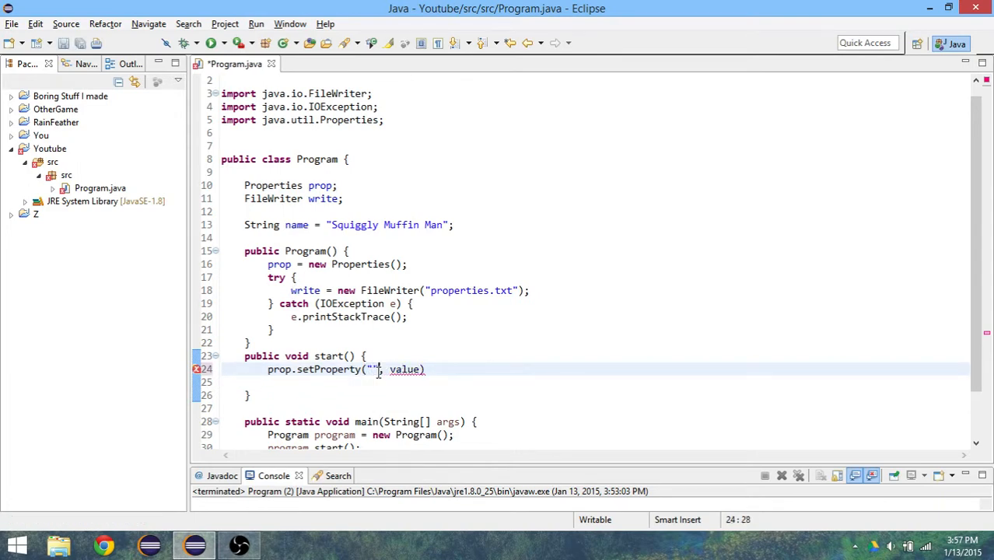
type("Name")
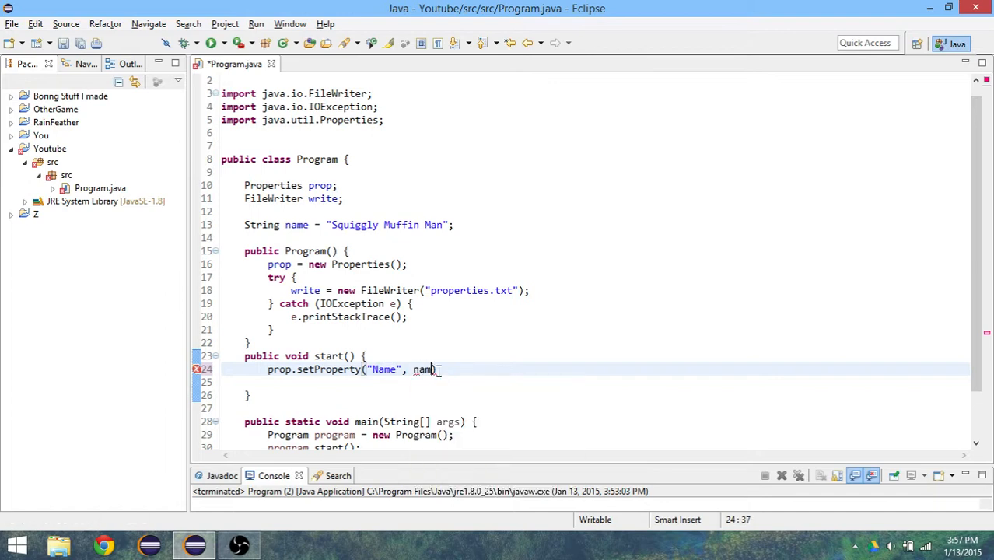
type(");")
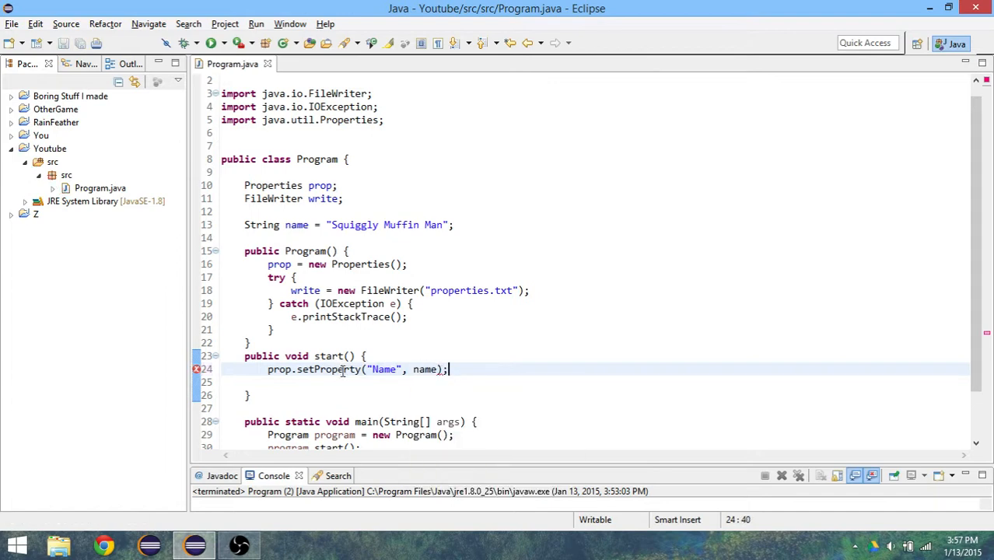
left_click(397, 369)
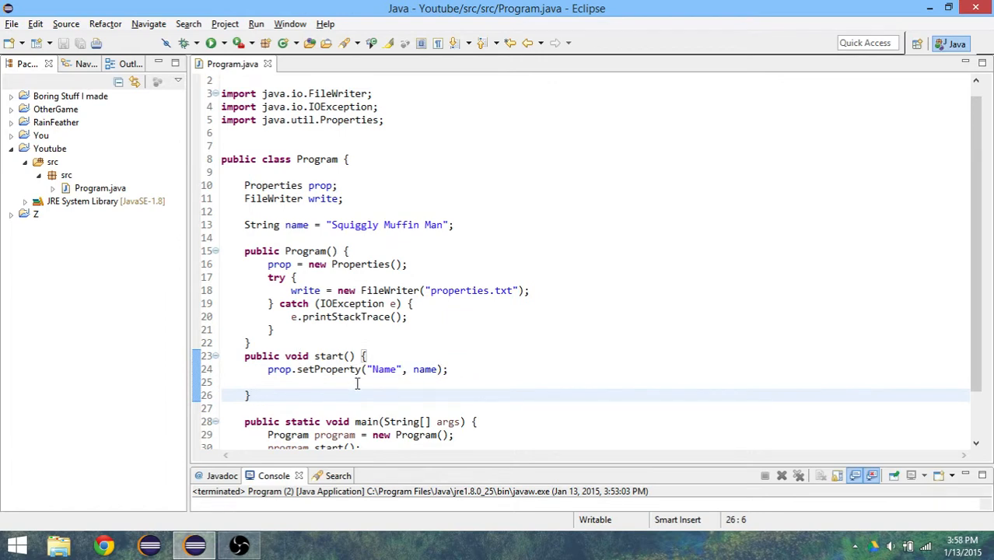
left_click(367, 381)
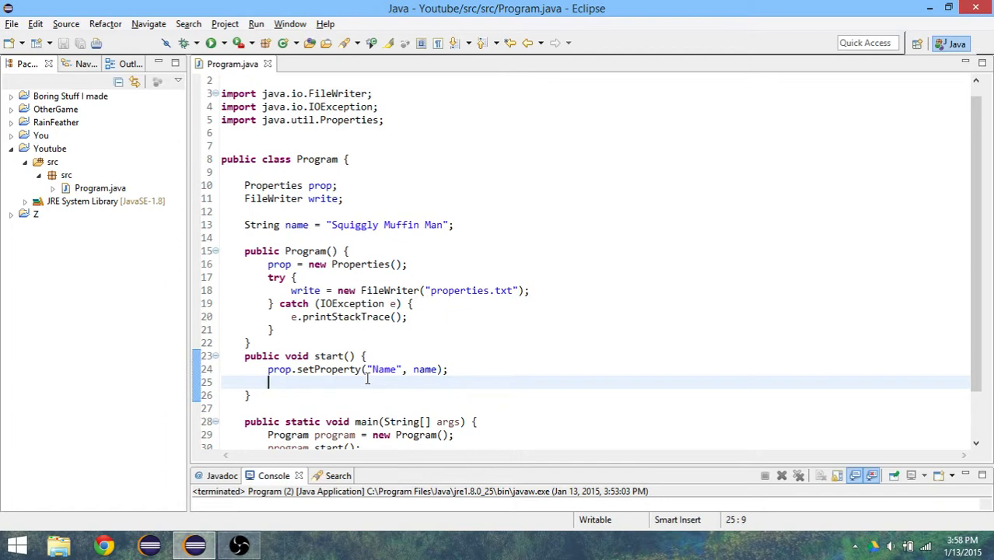
Add prop.store(write, "Hi") below the setProperty call.
type("prop")
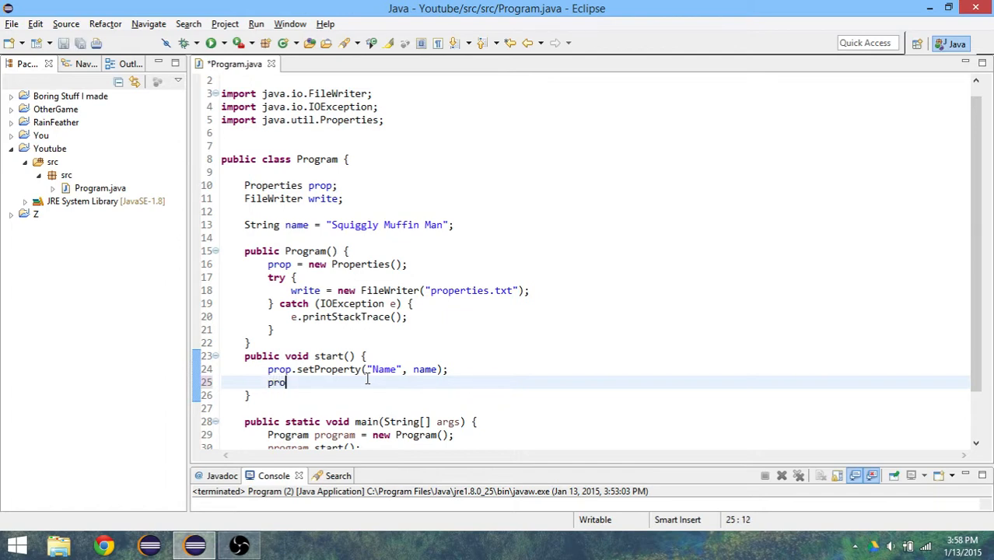
type(".")
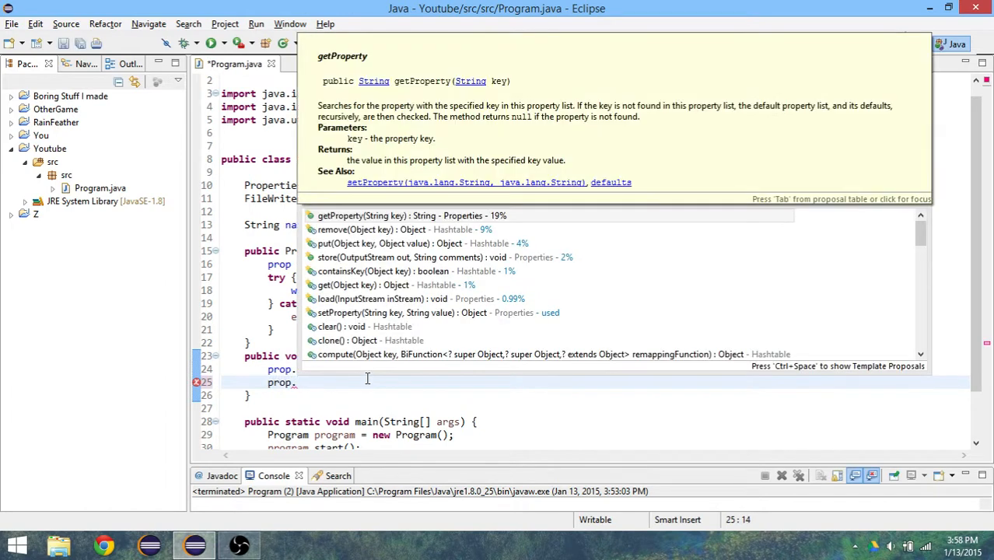
type("store(write, comments);")
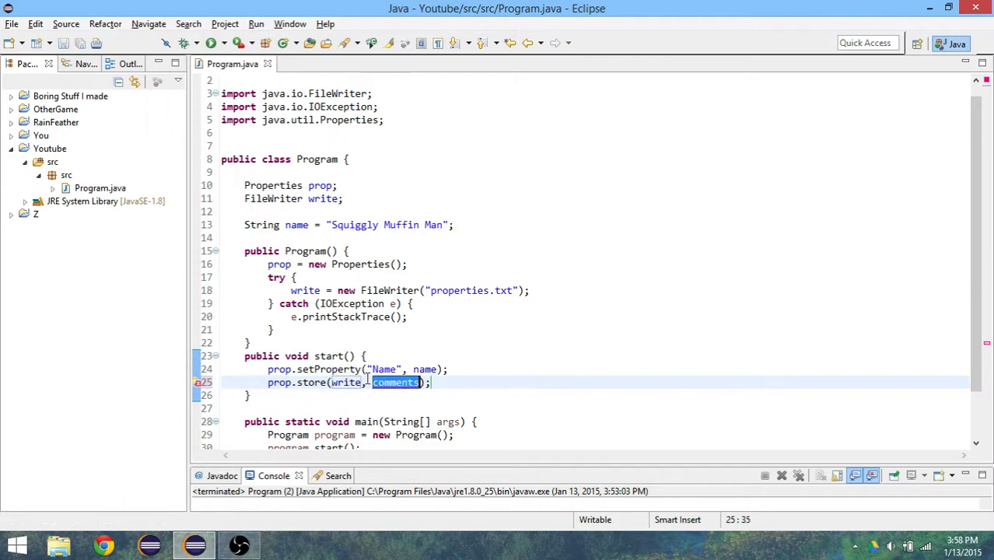
type("\"\"")
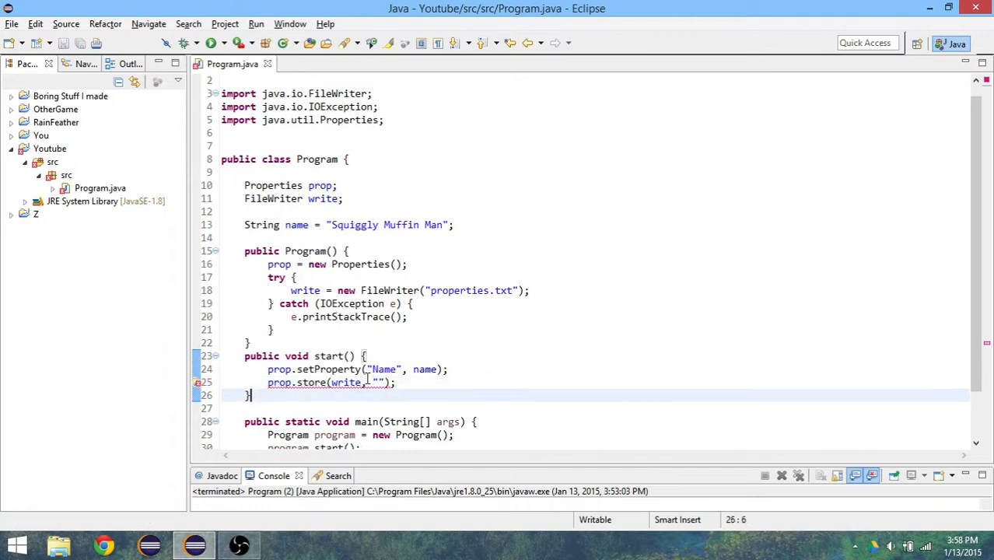
left_click(381, 381)
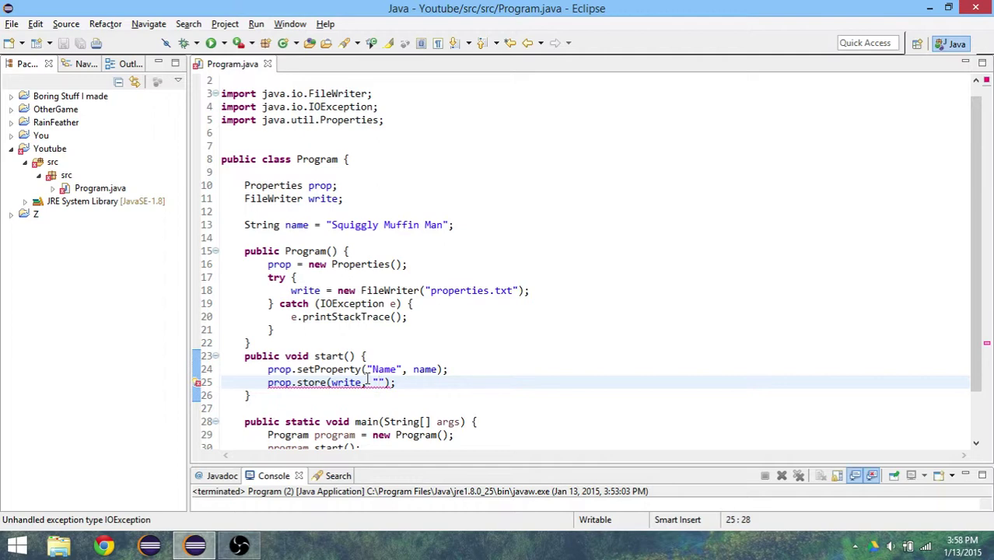
type("Hi")
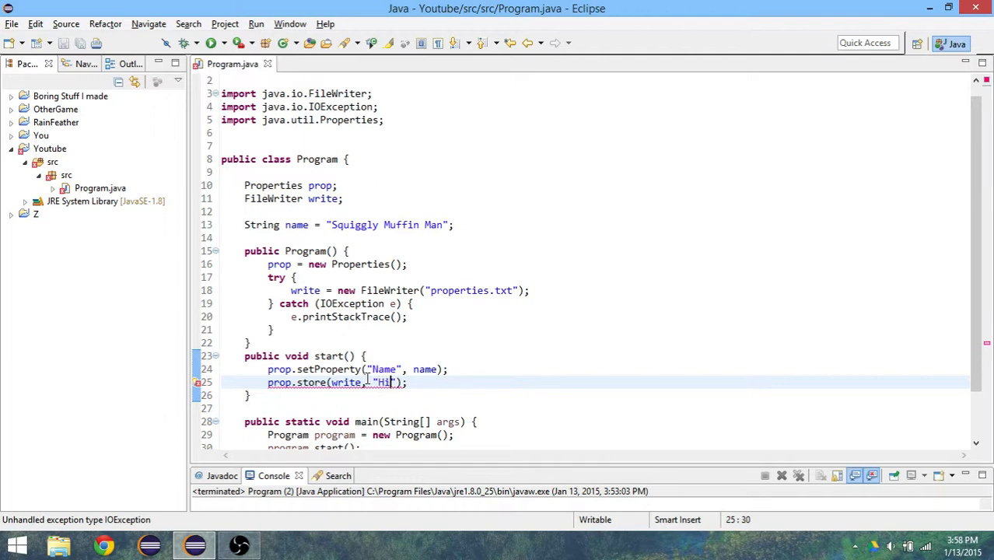
key("Return")
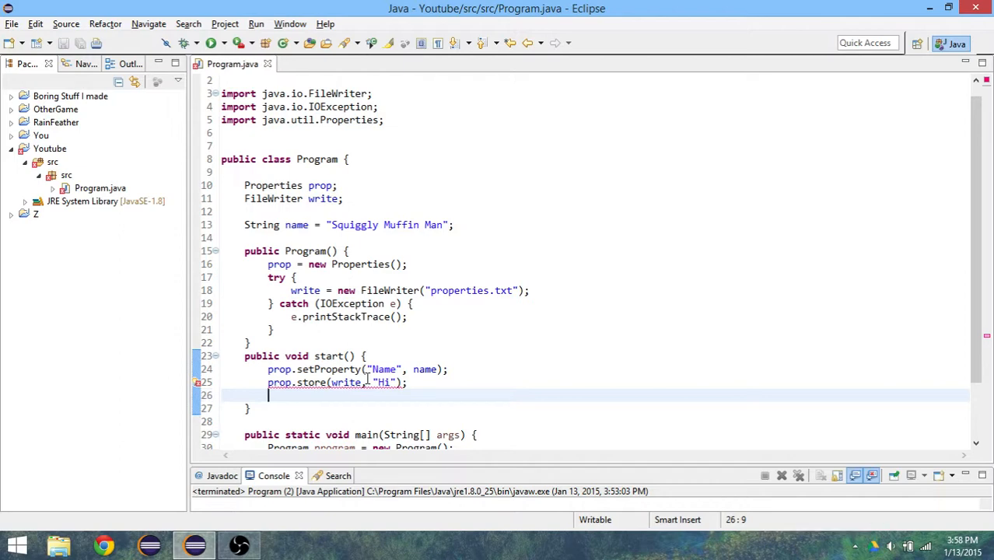
Wrap prop.store in try/catch and add write.close() in its own IOException try/catch.
left_click(367, 381)
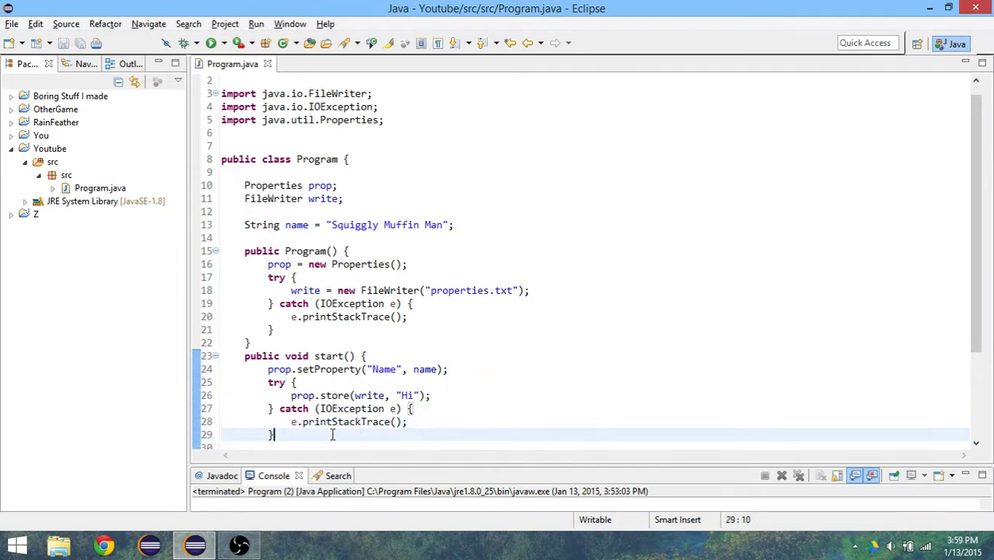
scroll("down", 3)
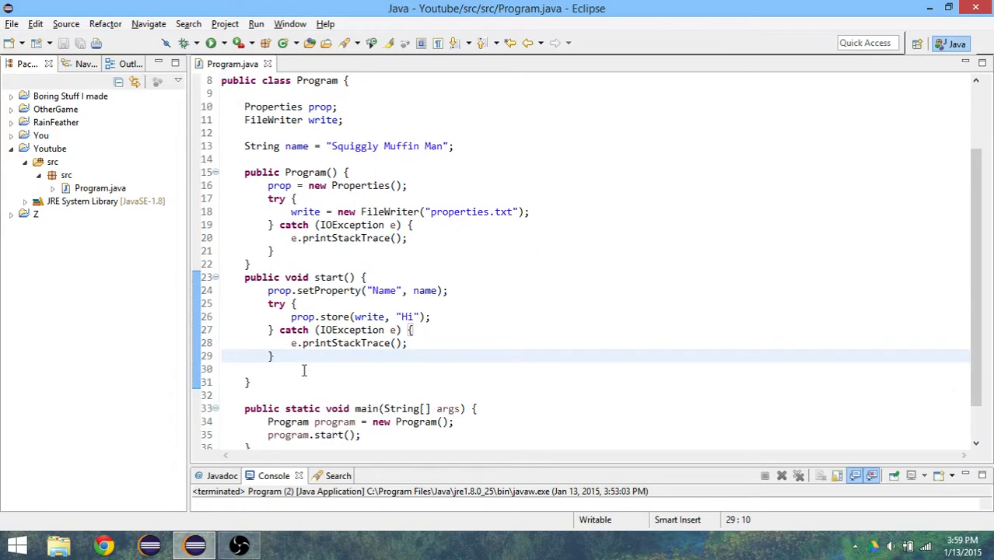
left_click(289, 368)
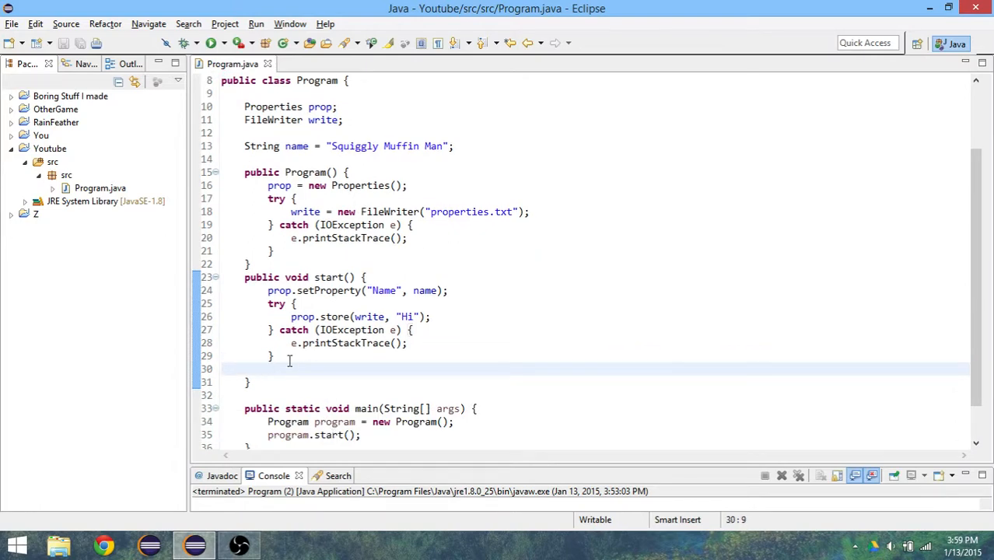
scroll("down", 3)
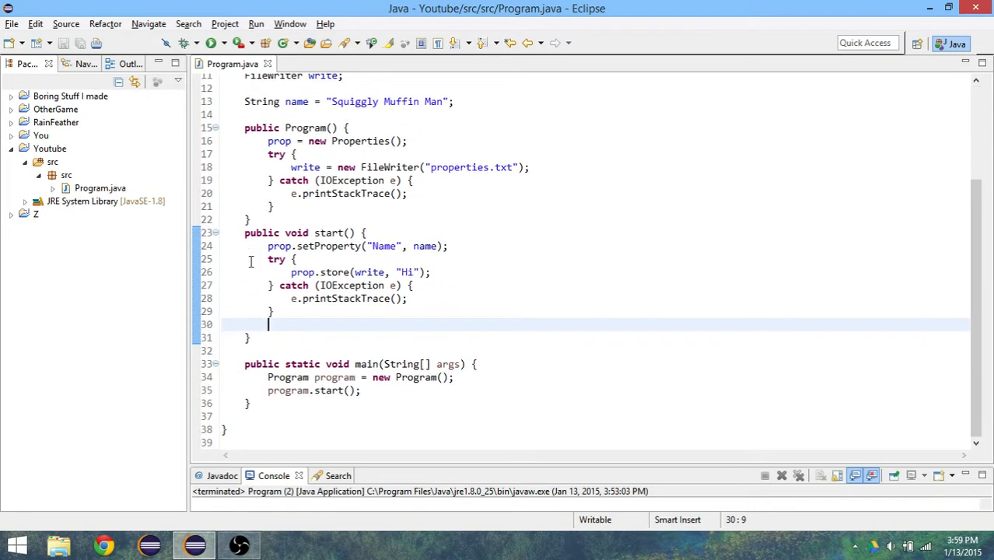
mouse_move(228, 192)
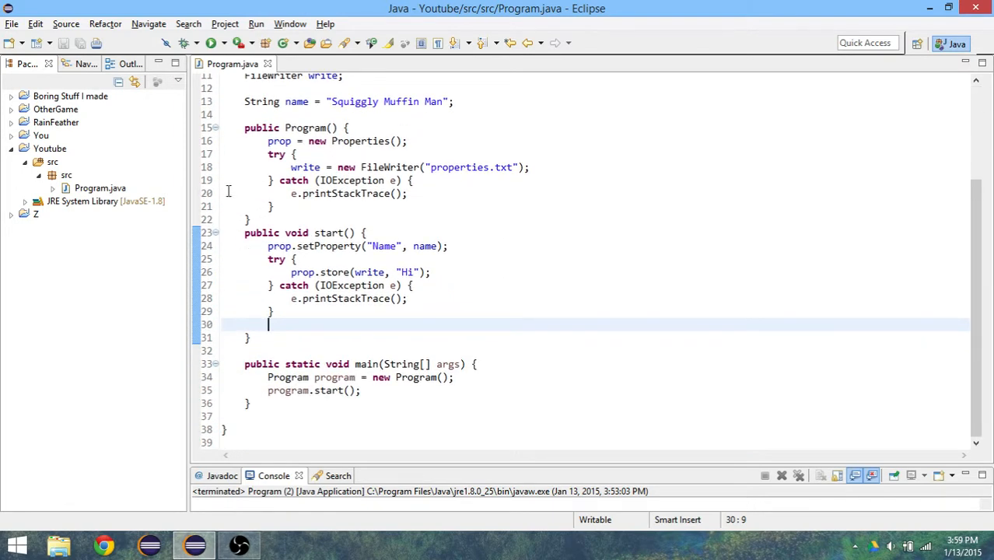
type("write.close();")
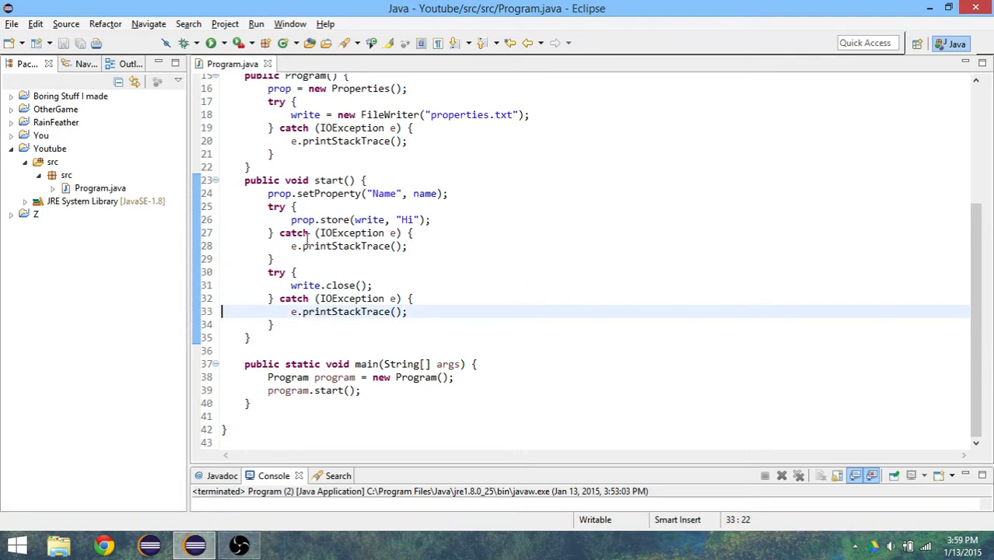
scroll("up", 3)
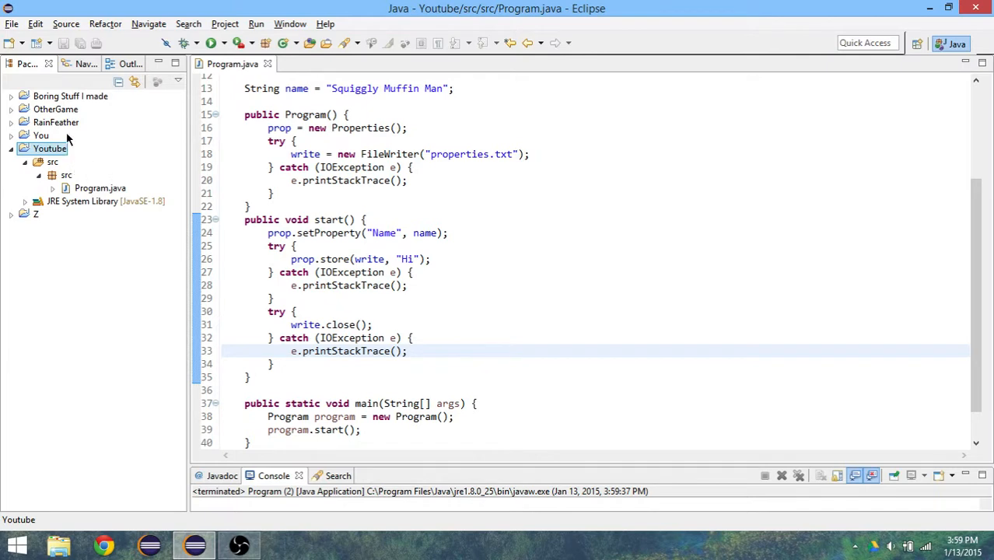
Refresh the Youtube project and inspect properties.txt for the #Hi comment and Name entry.
right_click(49, 148)
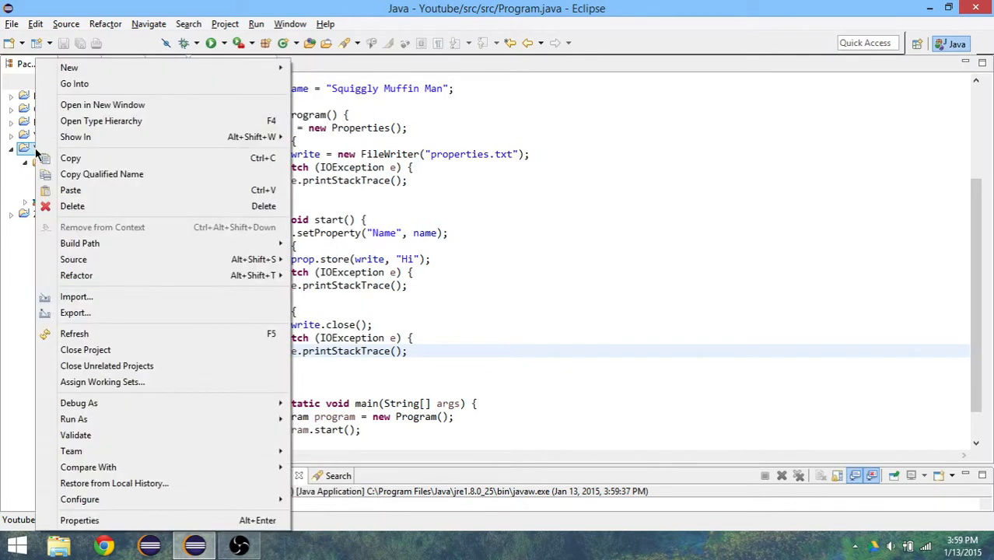
mouse_move(125, 332)
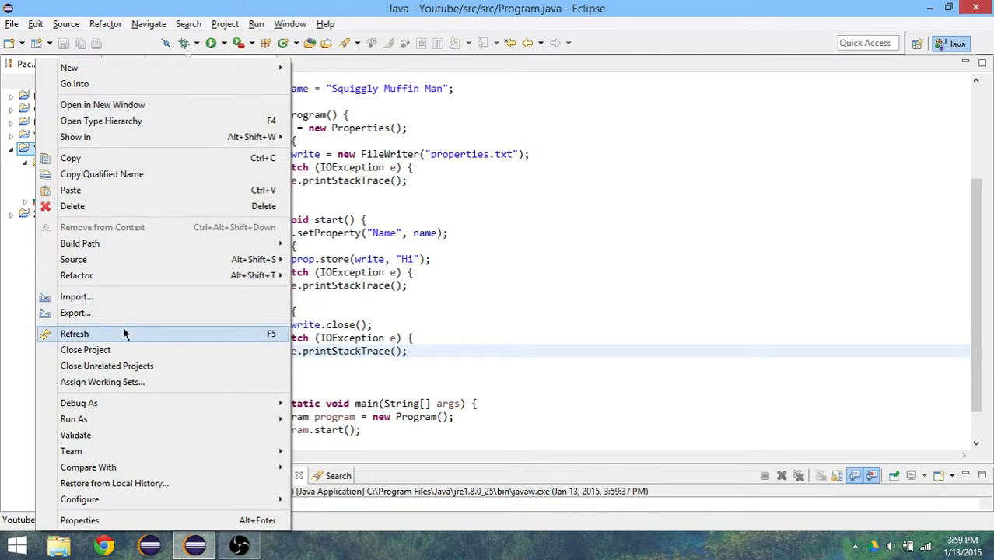
left_click(74, 334)
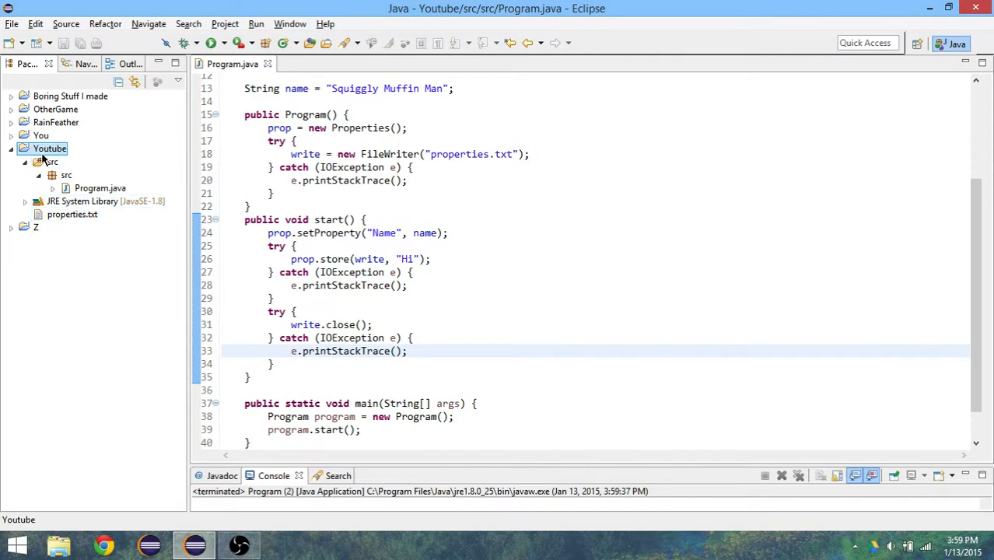
mouse_move(4, 170)
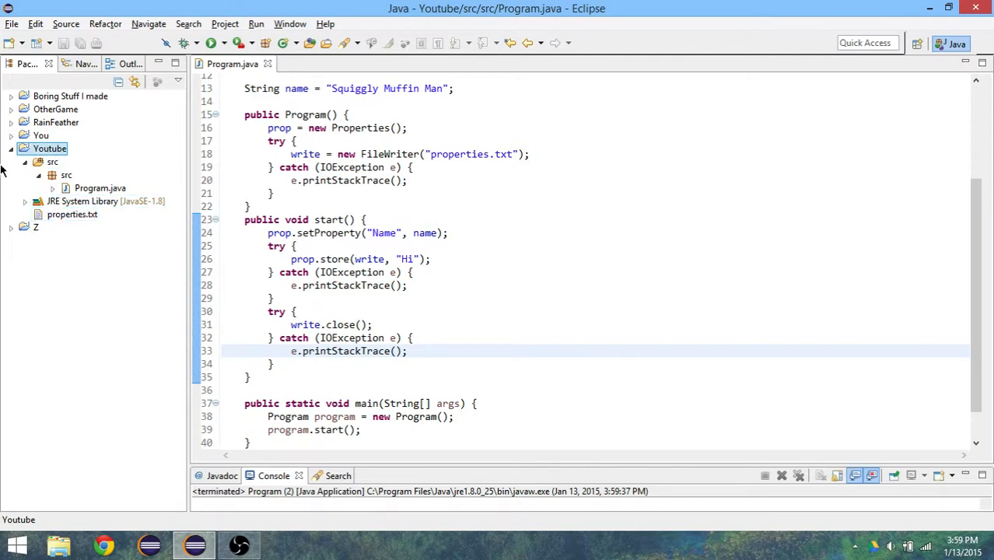
double_click(71, 214)
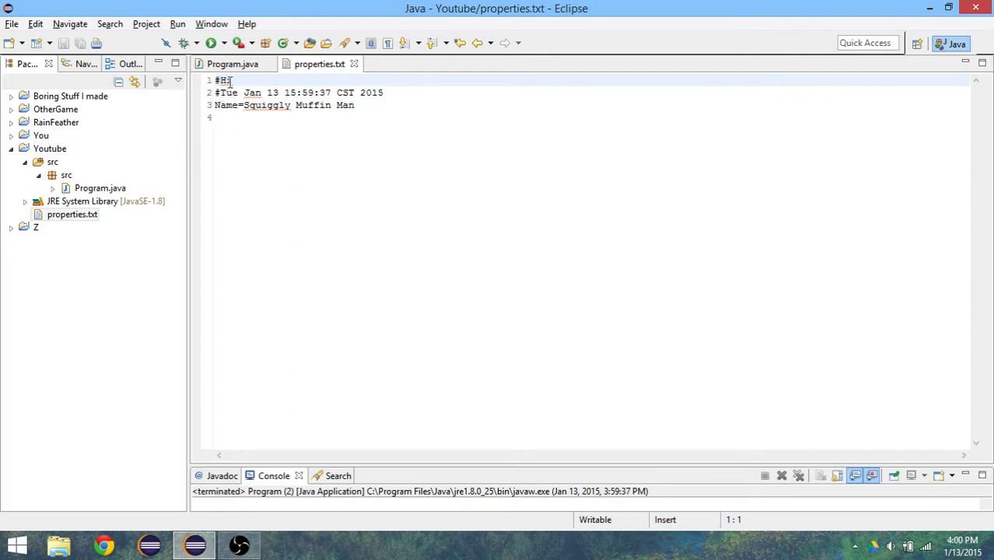
left_click_drag(225, 80, 381, 92)
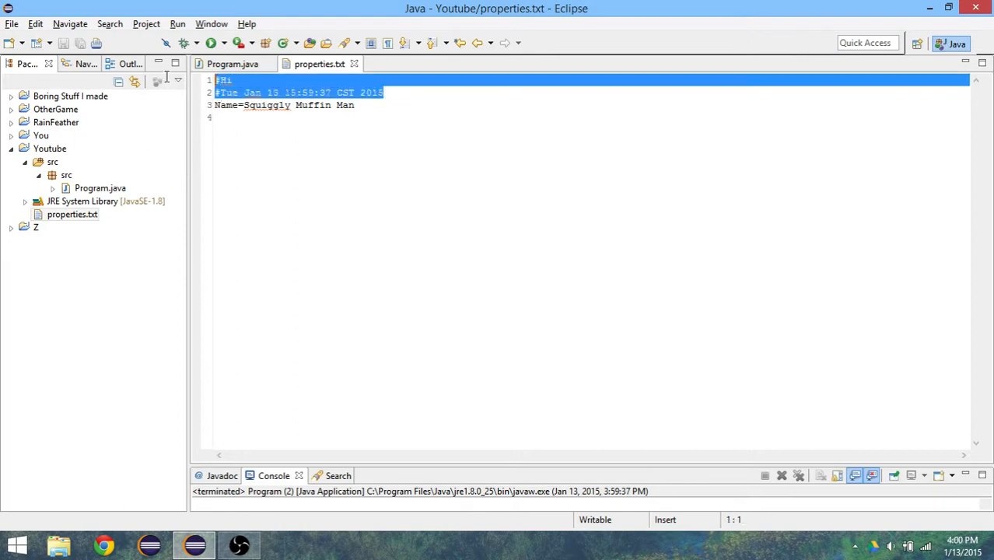
left_click(232, 63)
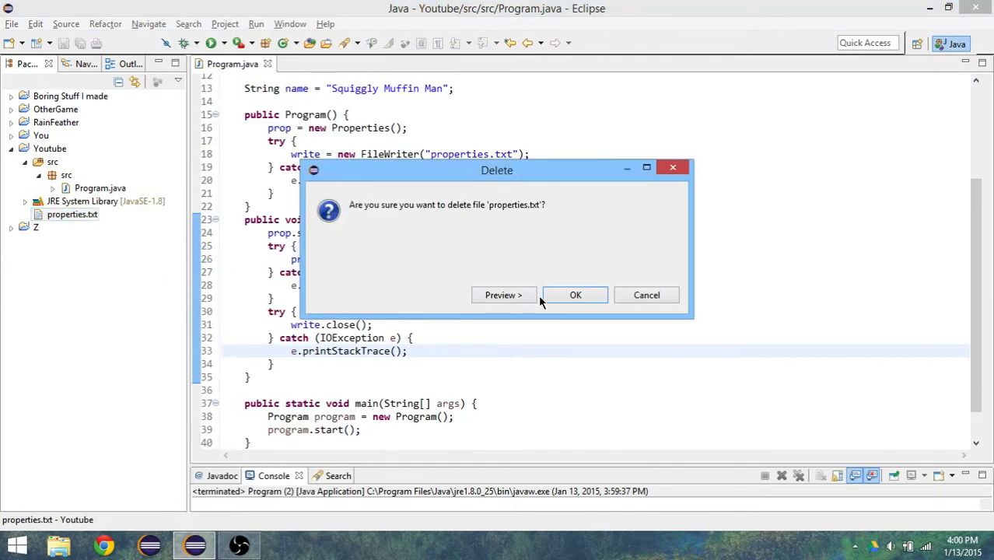
Delete properties.txt, change the FileWriter target to "prop.properties", and rerun.
left_click(575, 295)
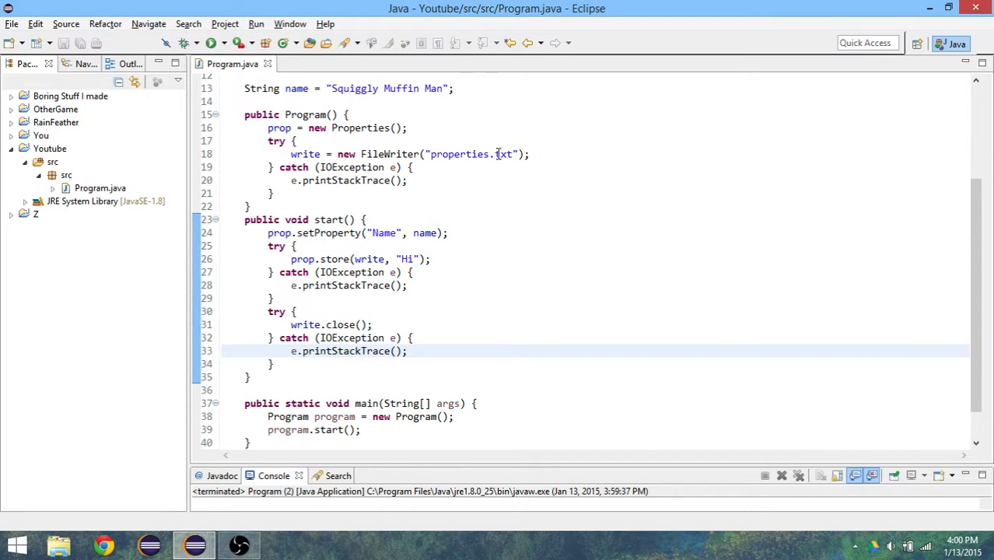
double_click(503, 154)
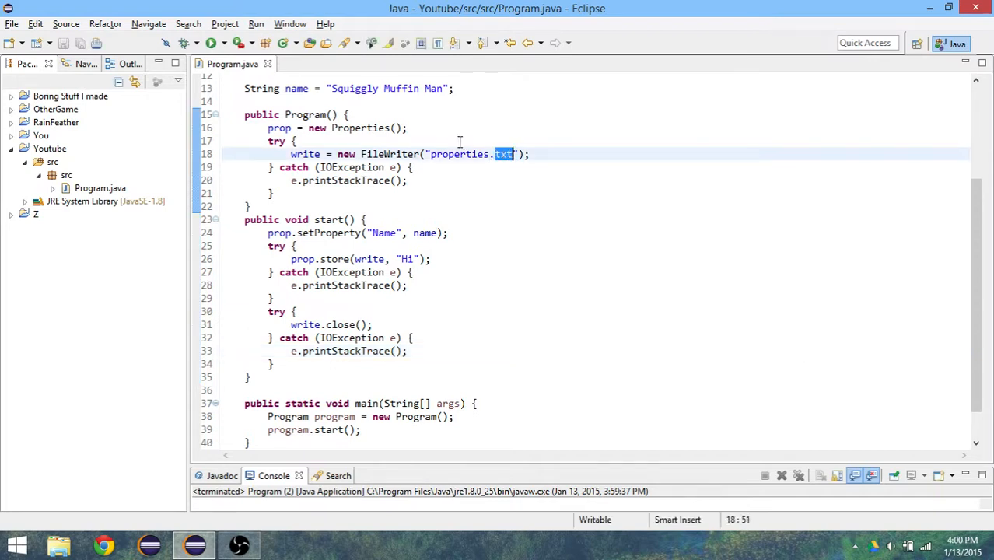
type("prop")
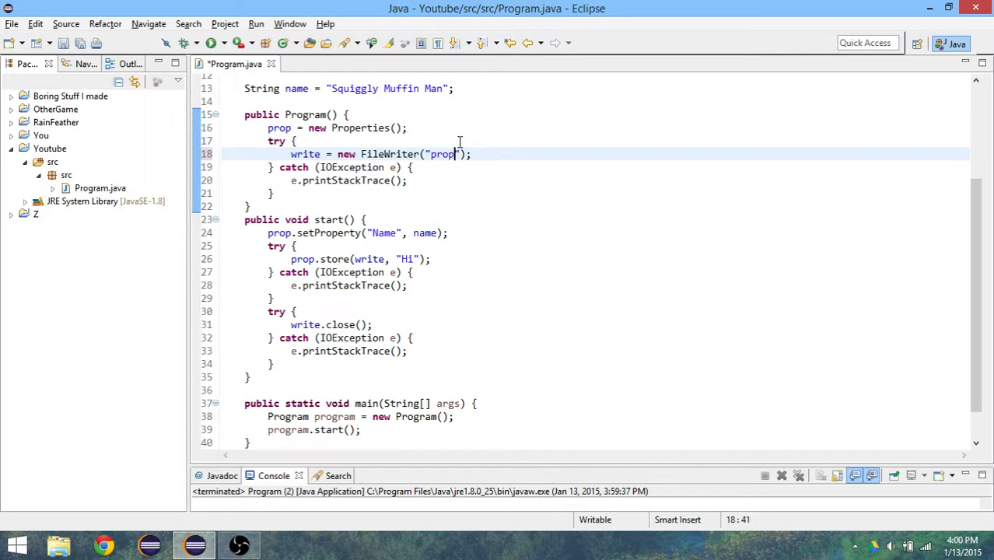
type(".pro")
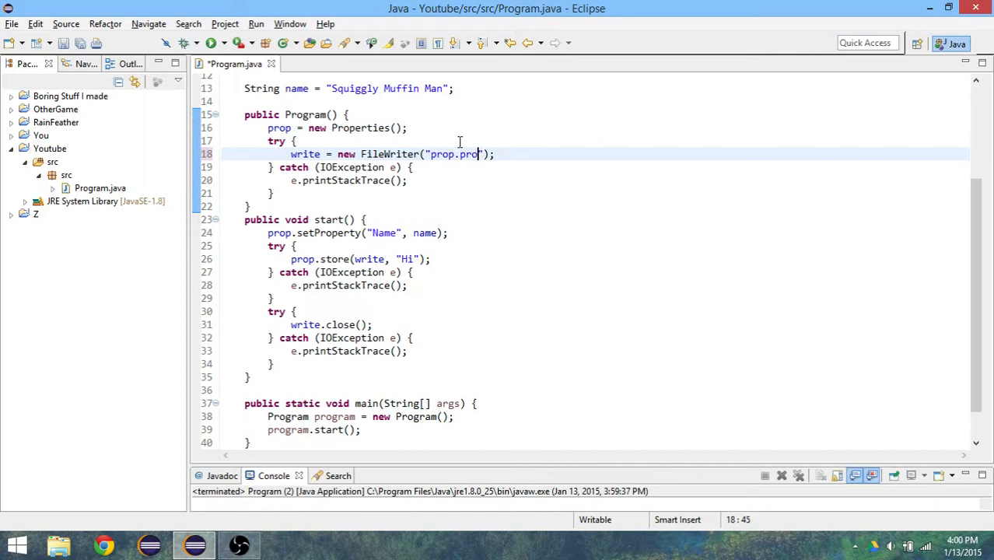
type("perties")
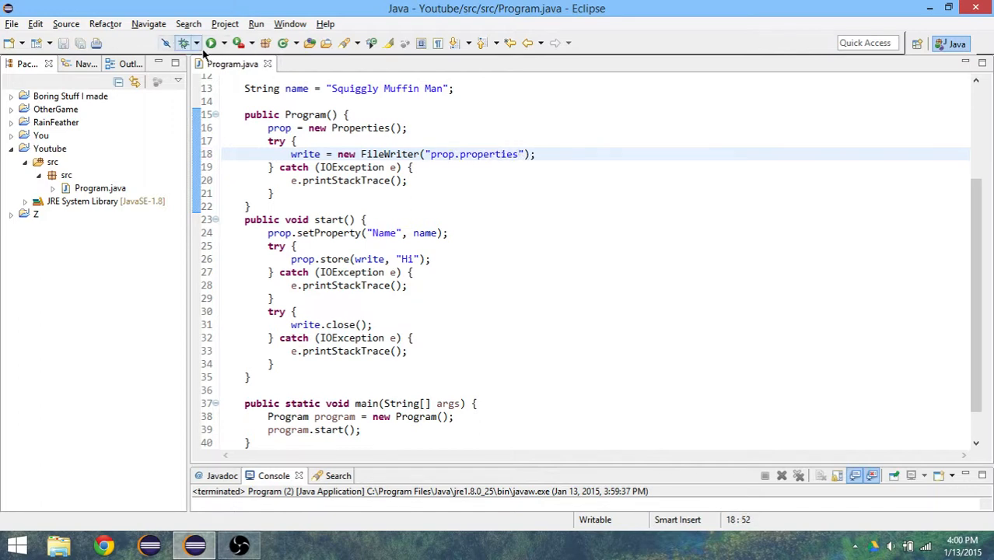
left_click(49, 149)
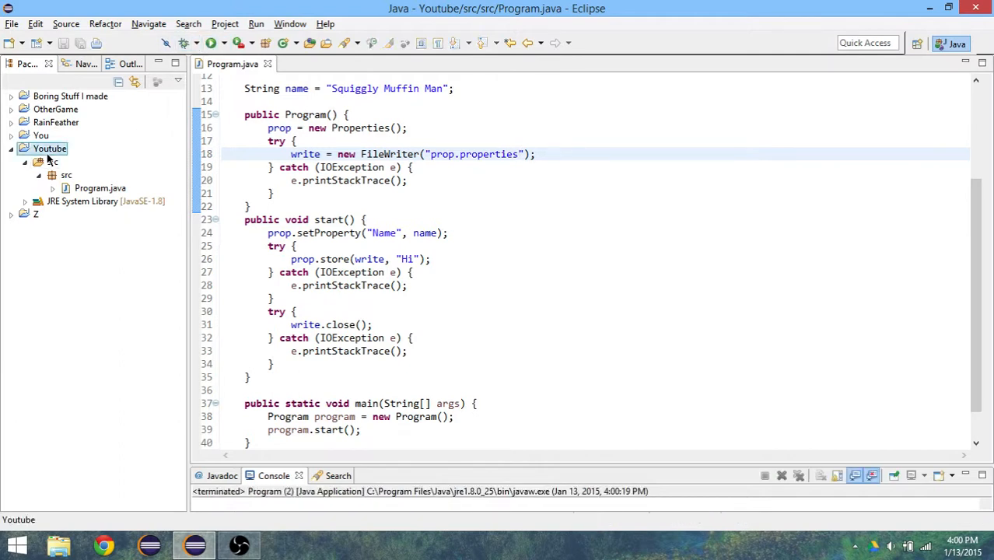
View prop.properties with #Hi and Name=Squiggly Muffin Man, then return to Program.java.
double_click(77, 213)
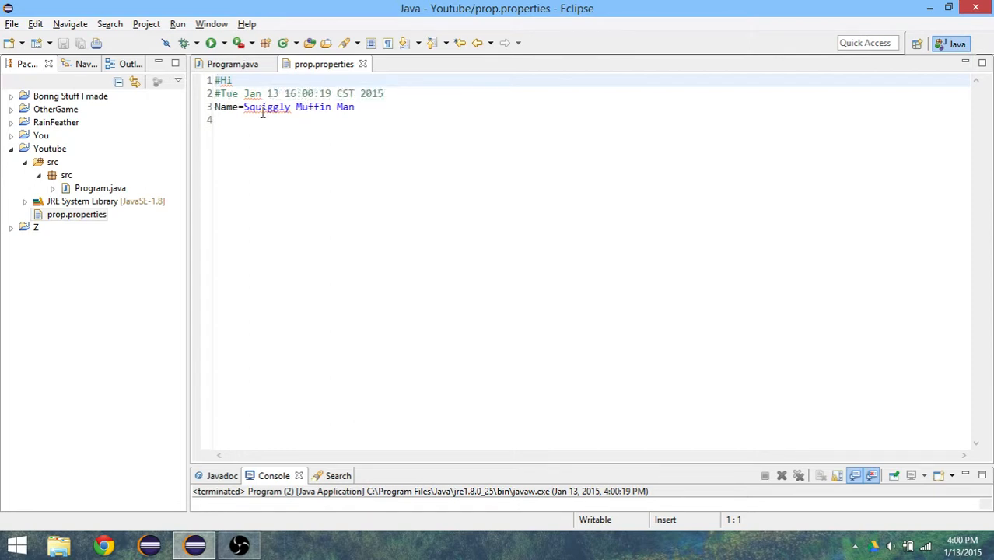
left_click(217, 119)
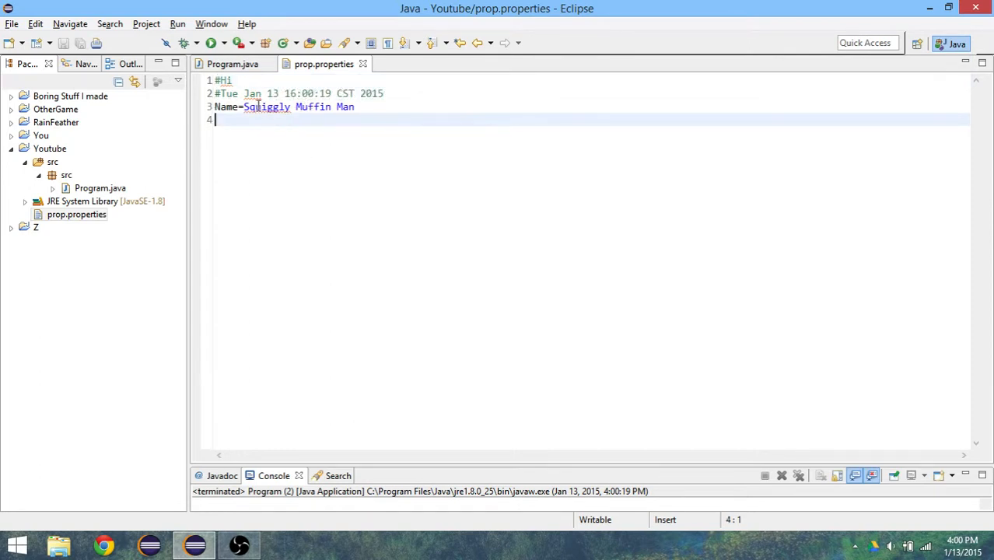
left_click(232, 63)
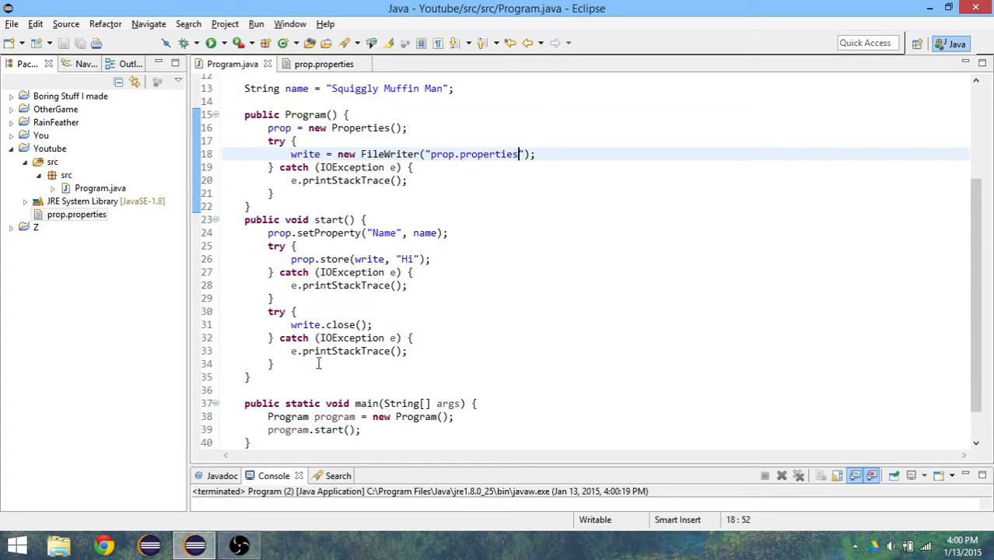
scroll("up", 3)
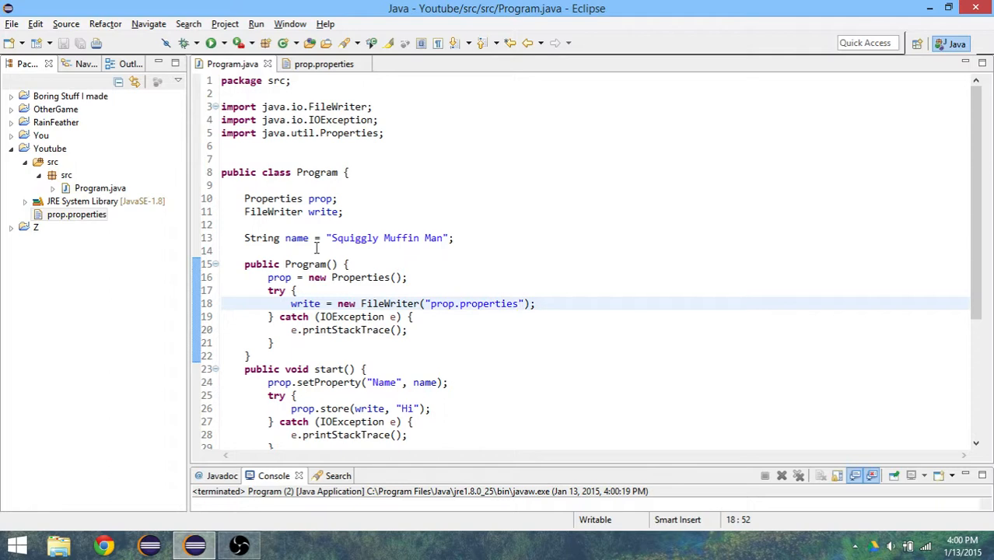
scroll("down", 3)
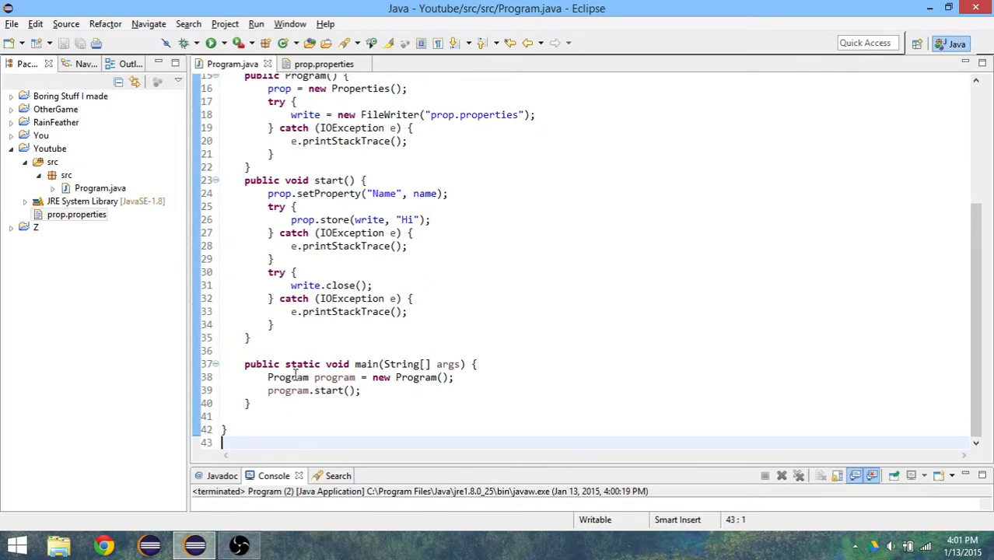
scroll("up", 3)
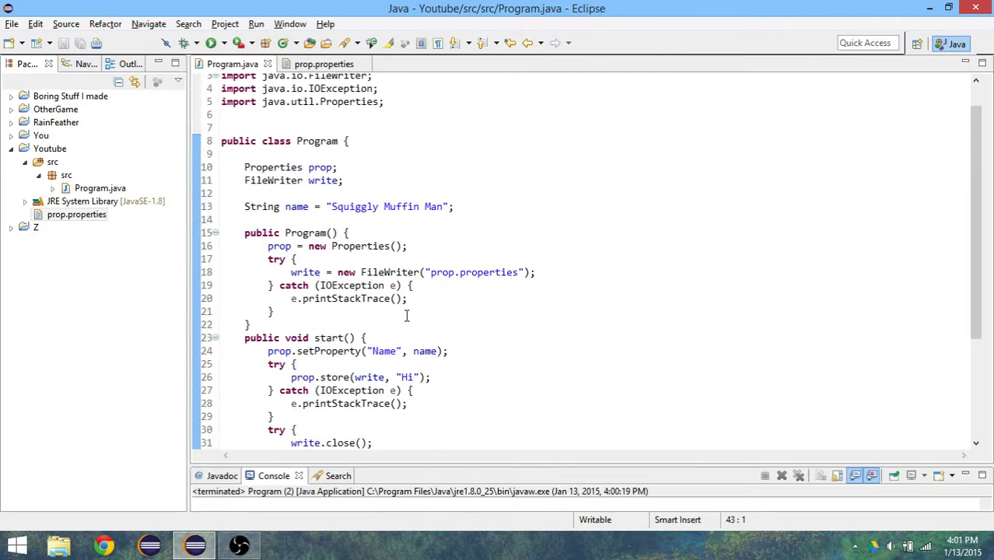
mouse_move(189, 300)
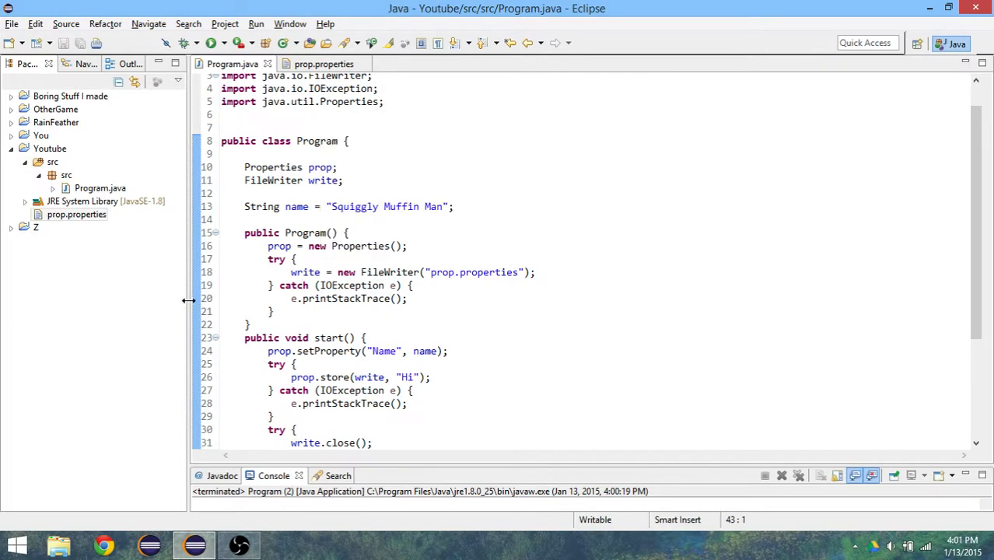
scroll("up", 3)
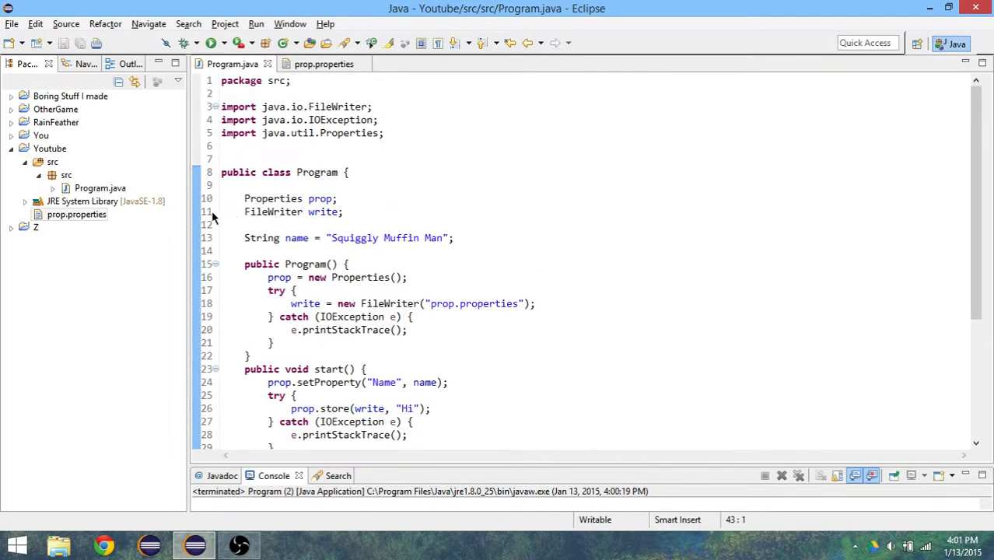